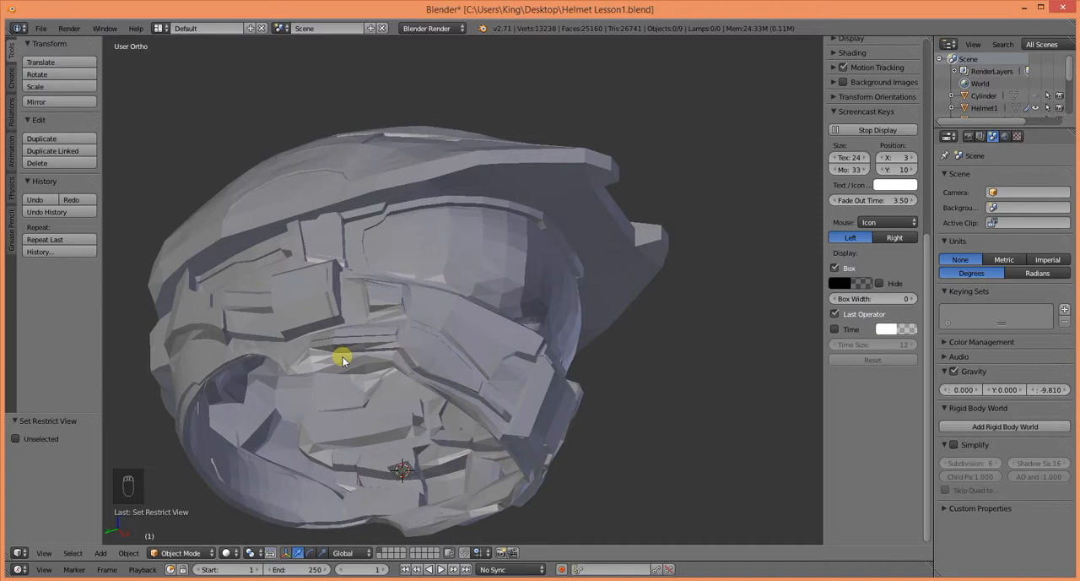
- Orbit around Helmet2 to inspect the upper helmet piece from the front and side
{"action": "left_click_drag", "start_coordinate": [341, 358], "coordinate": [554, 329]}
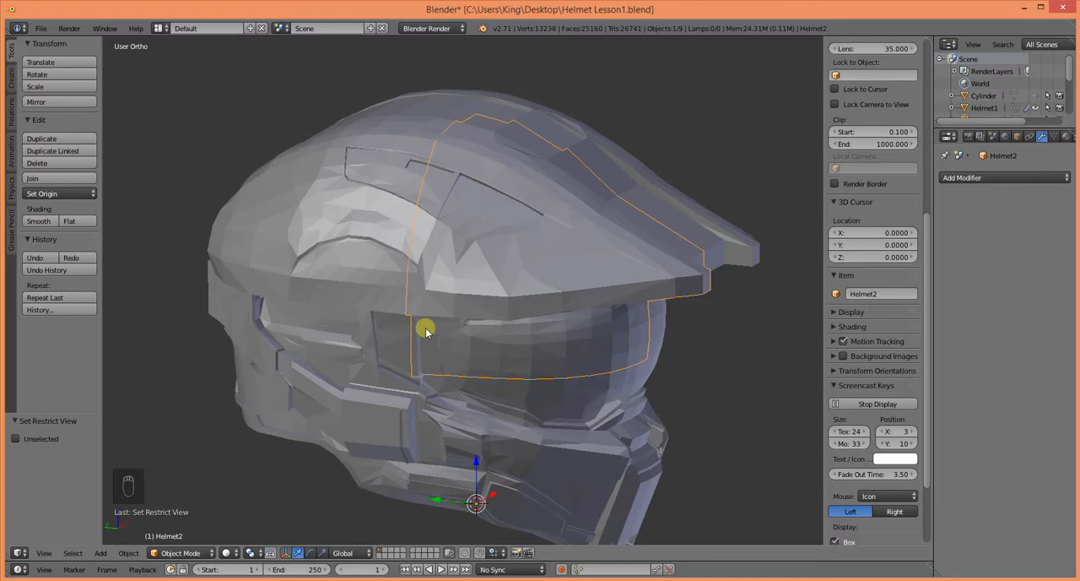
{"action": "left_click_drag", "start_coordinate": [426, 329], "coordinate": [385, 348]}
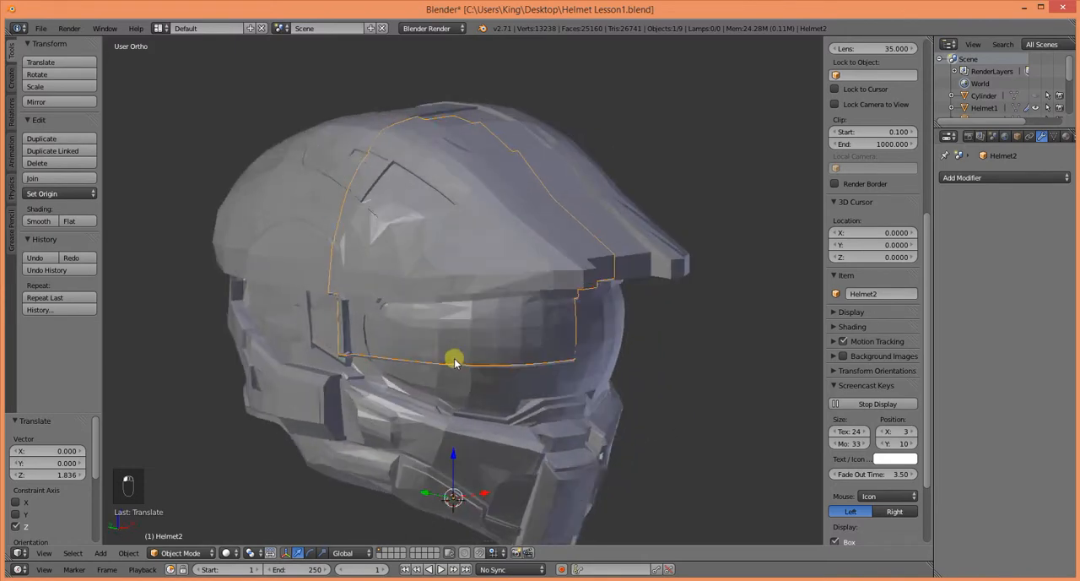
{"action": "left_click_drag", "start_coordinate": [456, 358], "coordinate": [517, 373]}
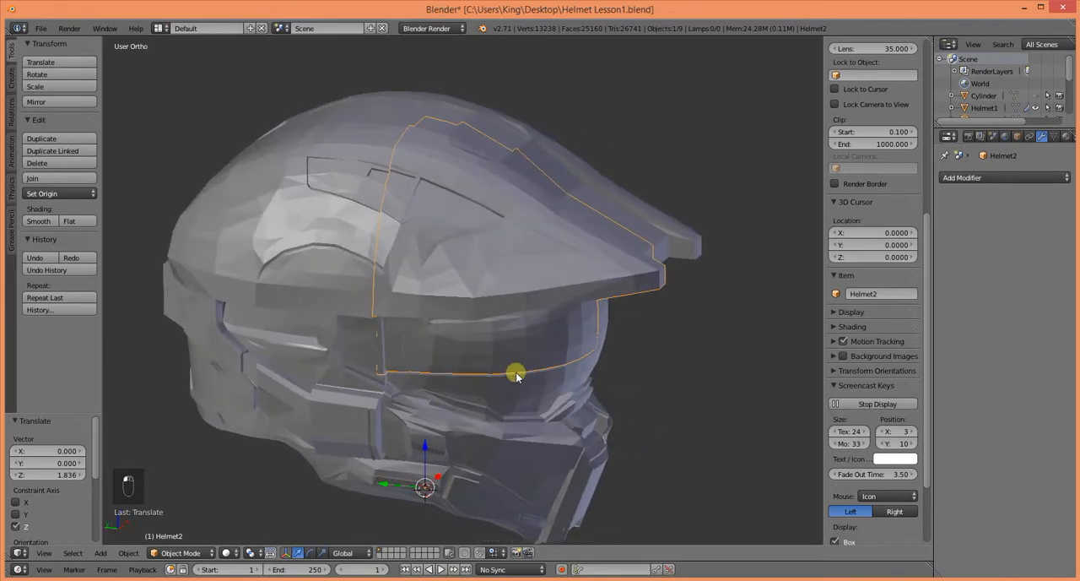
{"action": "left_click_drag", "start_coordinate": [514, 371], "coordinate": [486, 370]}
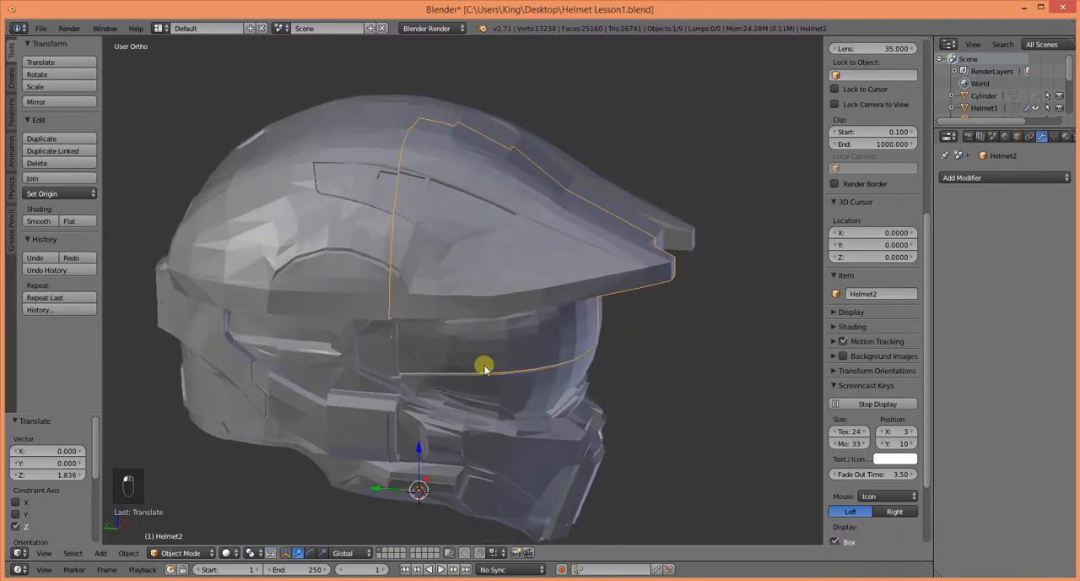
{"action": "key", "text": "ctrl+z"}
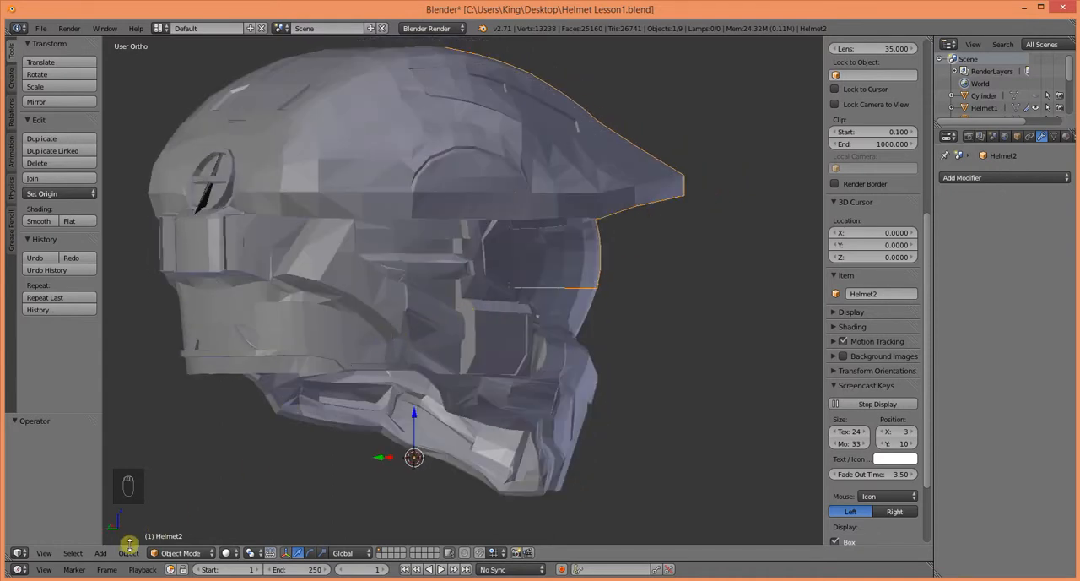
- Isolate Helmet2 with solid shading and orbit to view it at an angle and from the side
{"action": "left_click", "coordinate": [128, 554]}
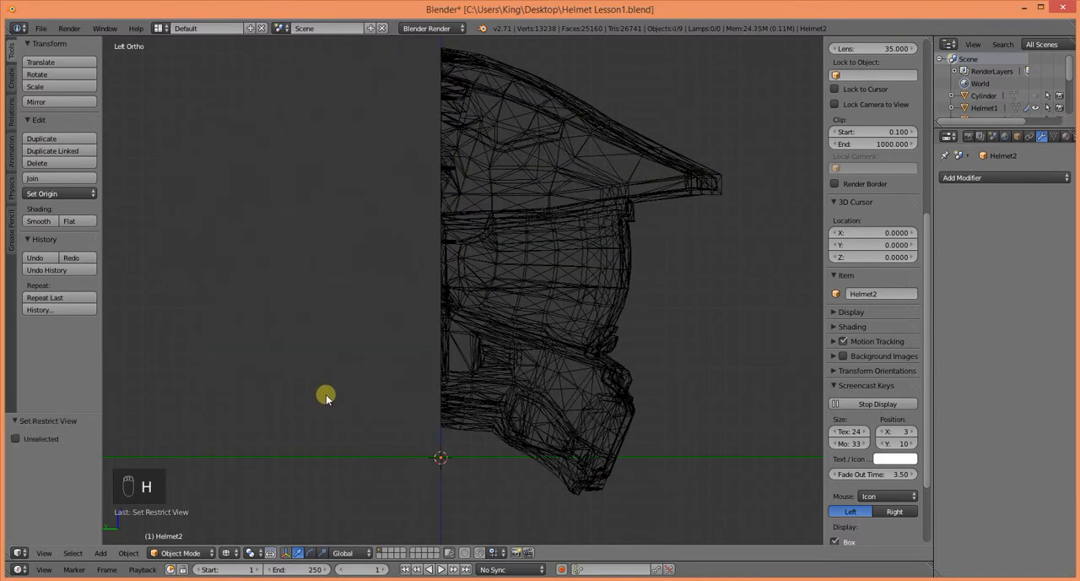
{"action": "left_click_drag", "start_coordinate": [328, 395], "coordinate": [422, 364]}
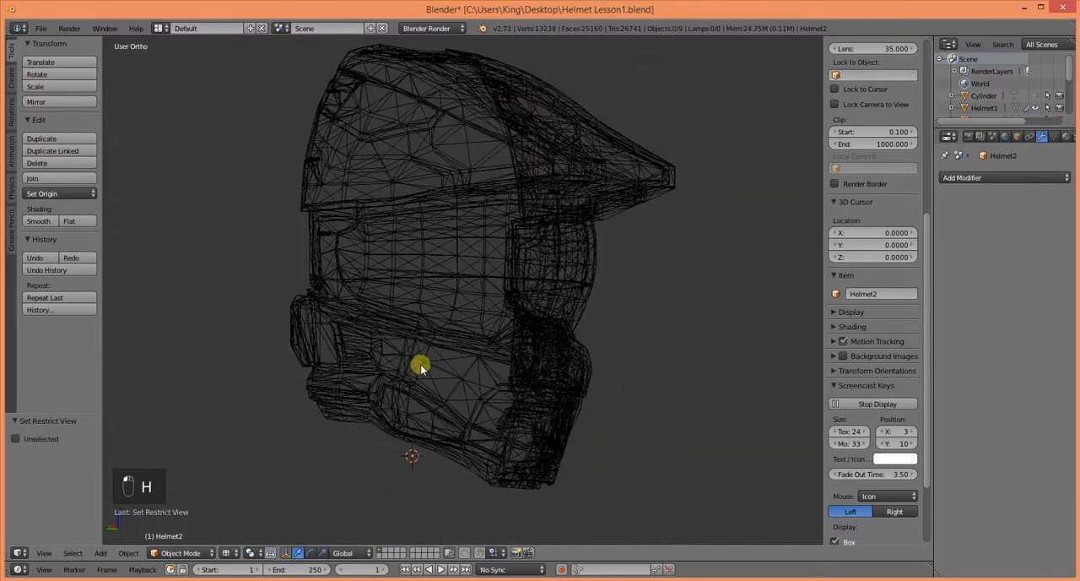
{"action": "key", "text": "z"}
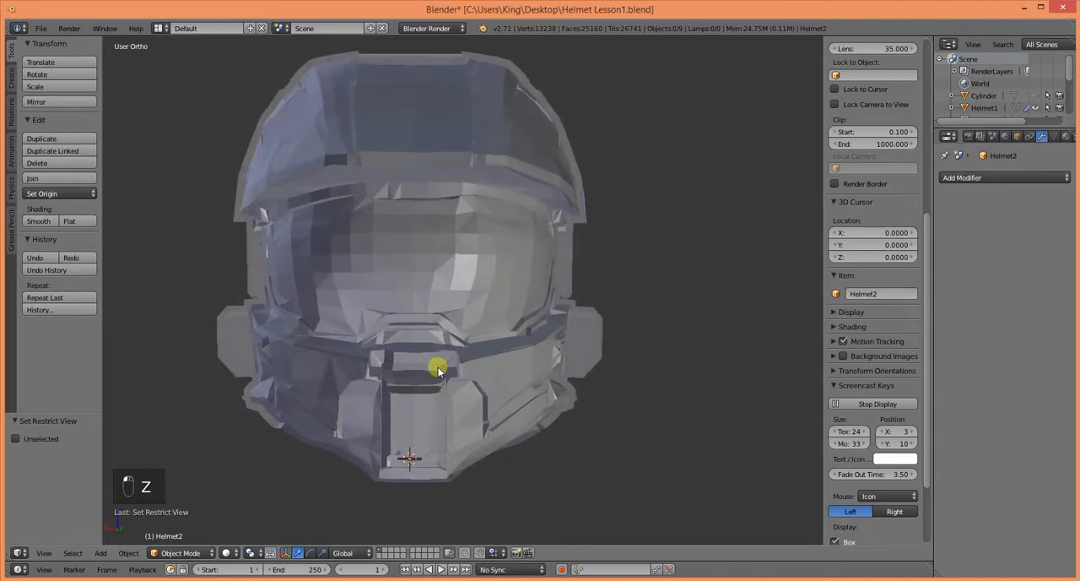
{"action": "left_click_drag", "start_coordinate": [439, 372], "coordinate": [385, 382]}
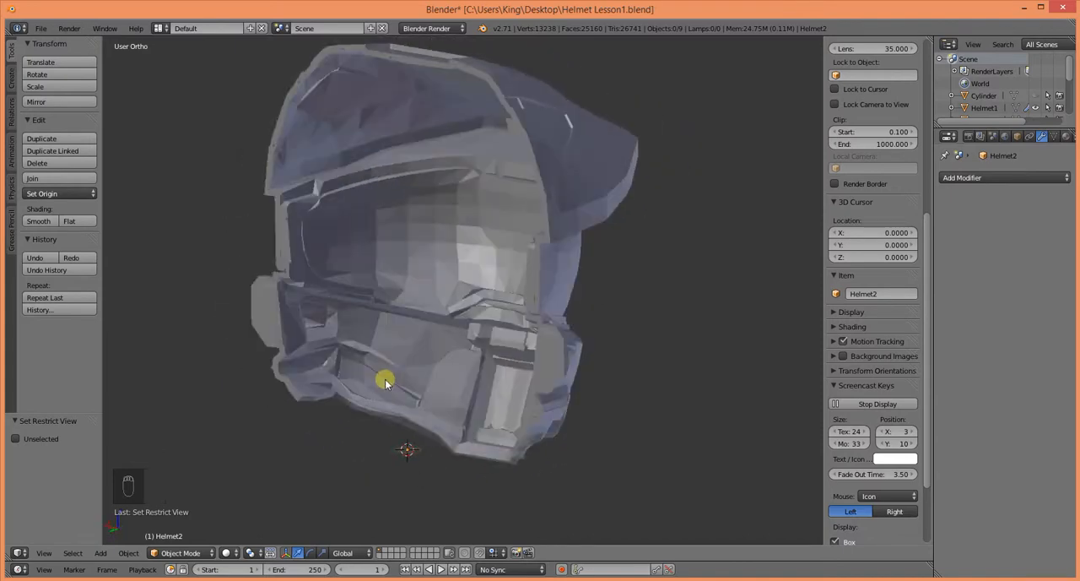
{"action": "left_click_drag", "start_coordinate": [385, 379], "coordinate": [452, 490]}
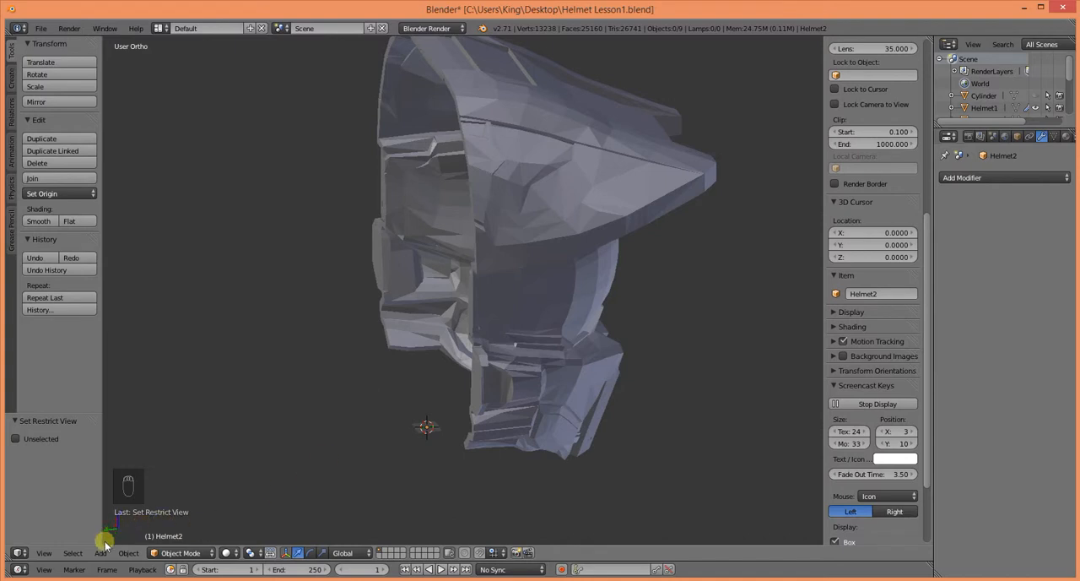
- Add a 32-sided cylinder of radius 1, depth 20, with Triangle Fan cap fill
{"action": "left_click", "coordinate": [103, 554]}
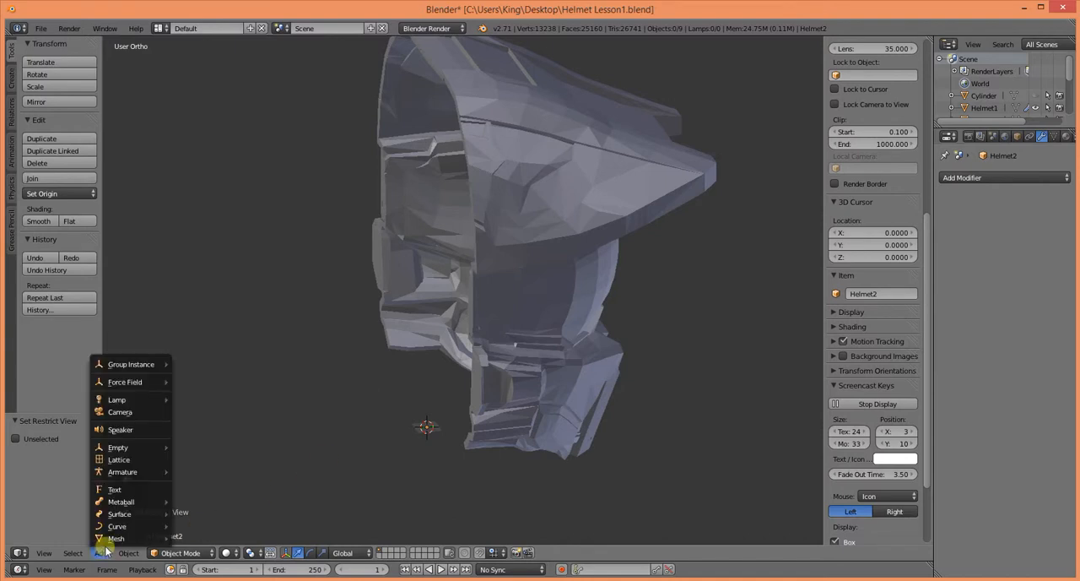
{"action": "mouse_move", "coordinate": [114, 539]}
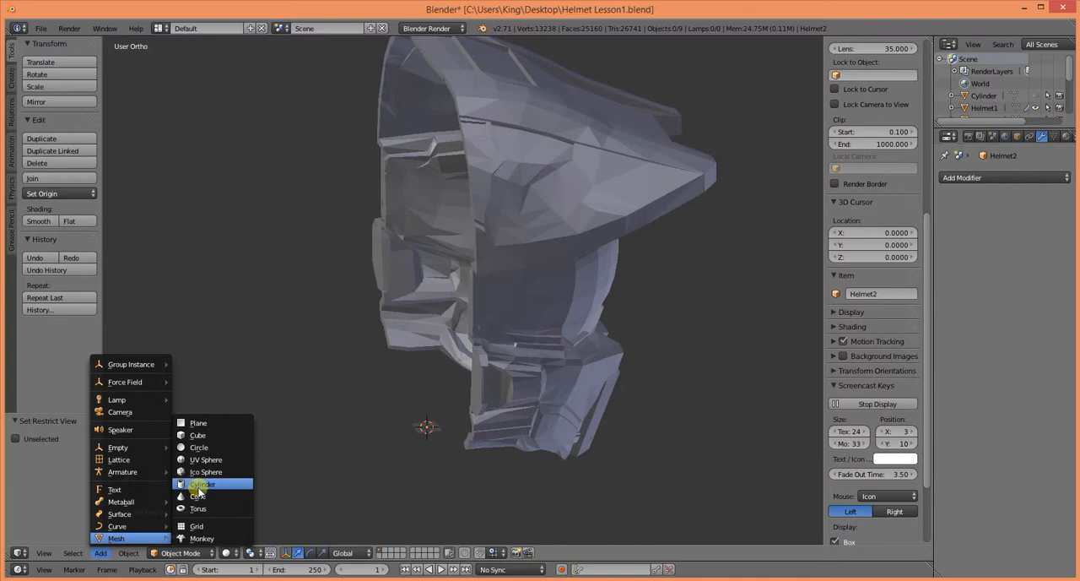
{"action": "left_click", "coordinate": [203, 483]}
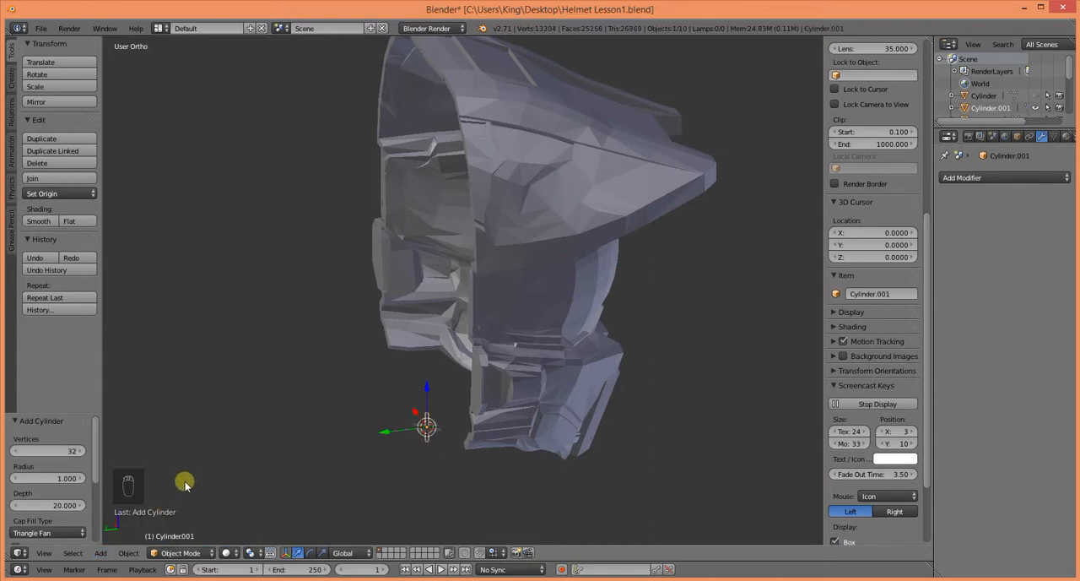
{"action": "mouse_move", "coordinate": [205, 470]}
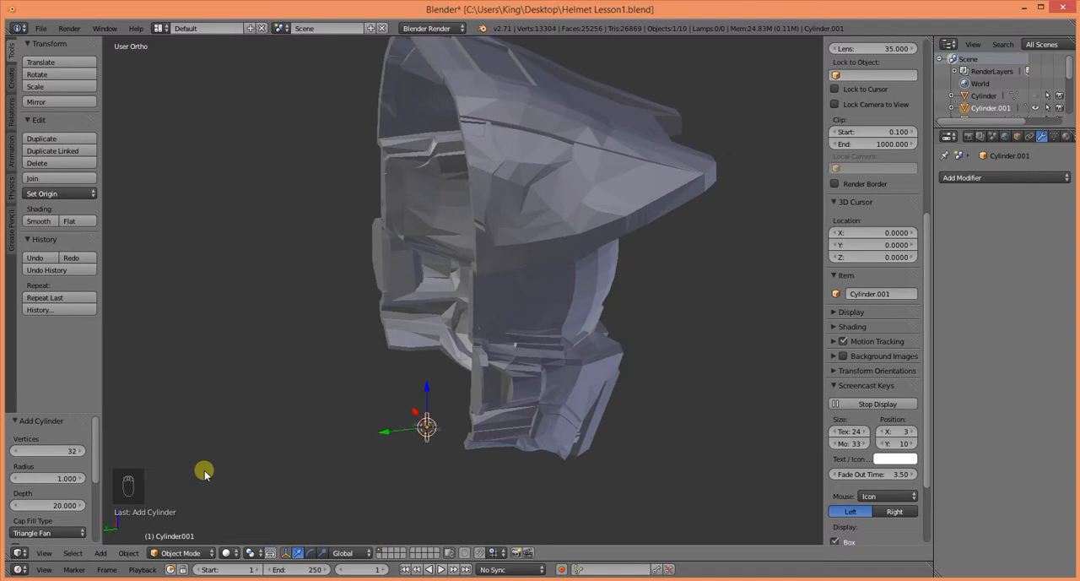
{"action": "mouse_move", "coordinate": [137, 468]}
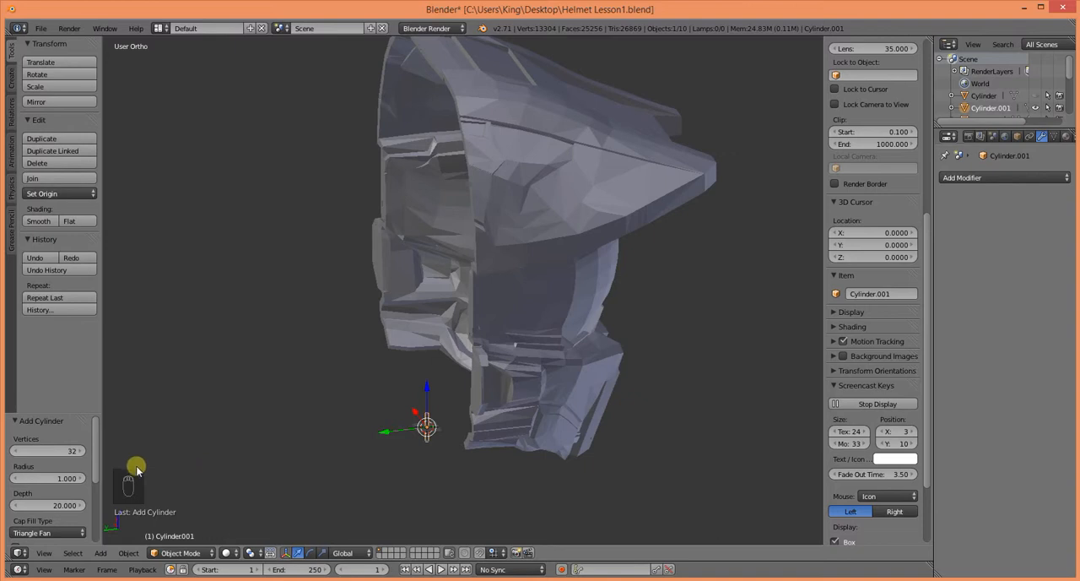
{"action": "mouse_move", "coordinate": [310, 445]}
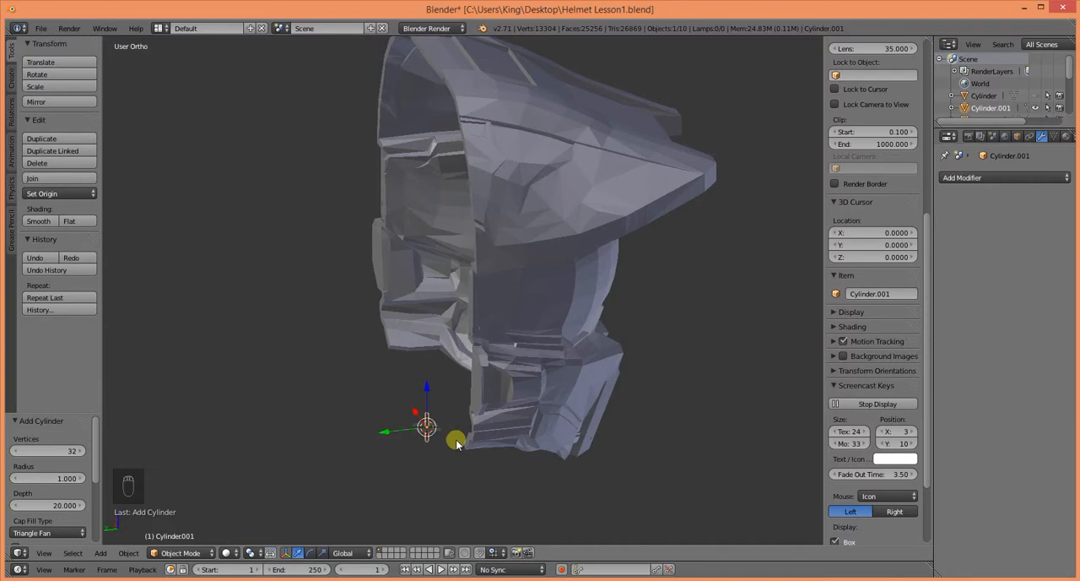
{"action": "mouse_move", "coordinate": [449, 449]}
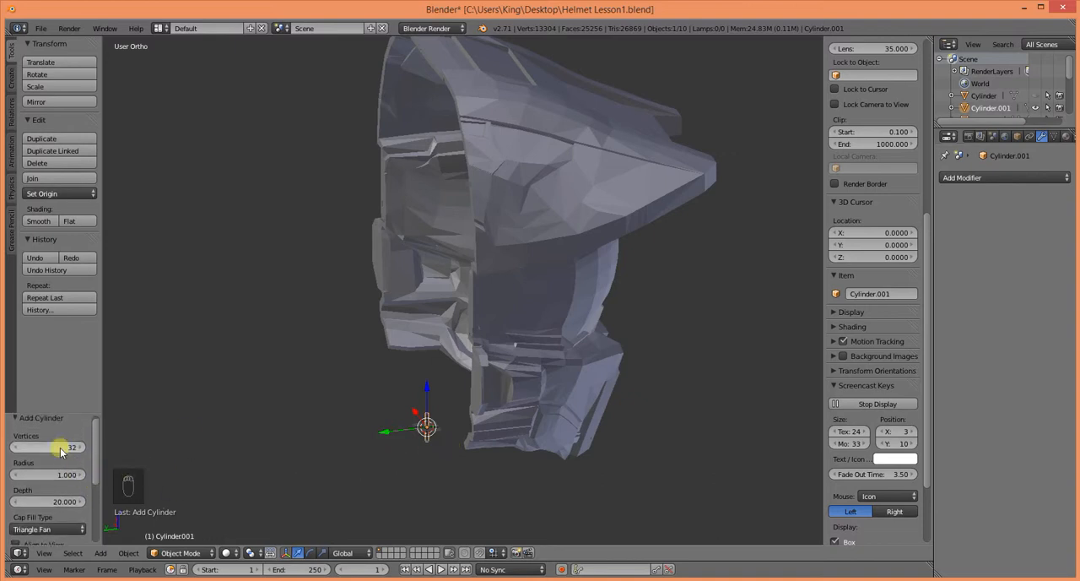
{"action": "scroll", "scroll_direction": "down", "scroll_amount": 3}
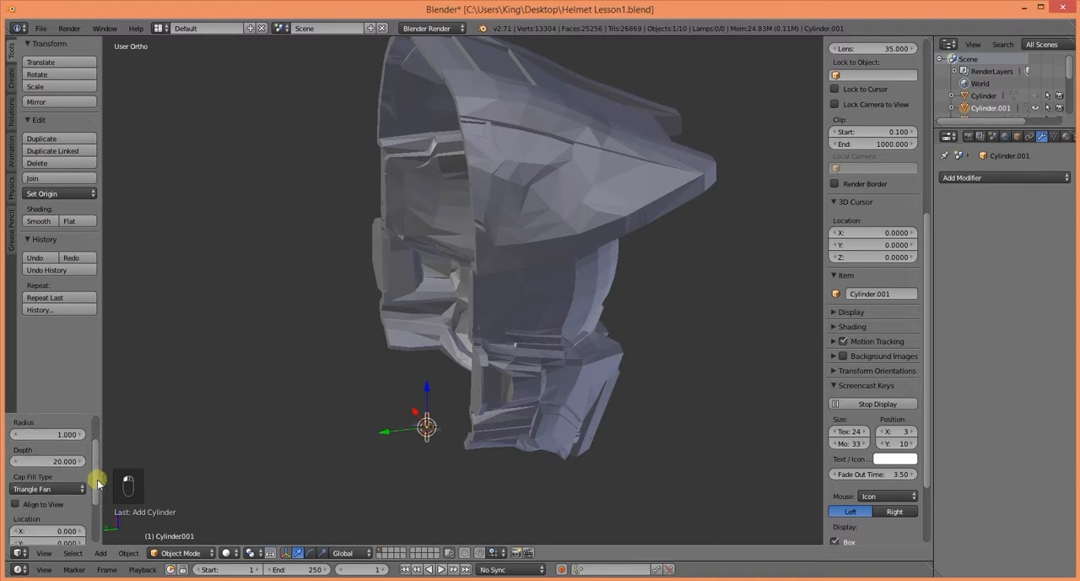
{"action": "left_click", "coordinate": [48, 490]}
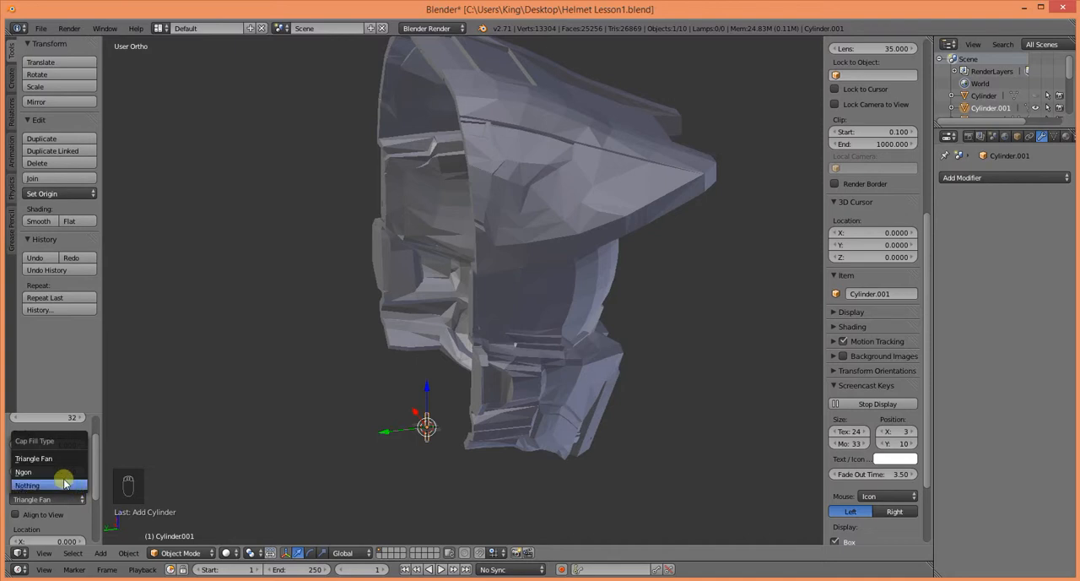
{"action": "mouse_move", "coordinate": [34, 459]}
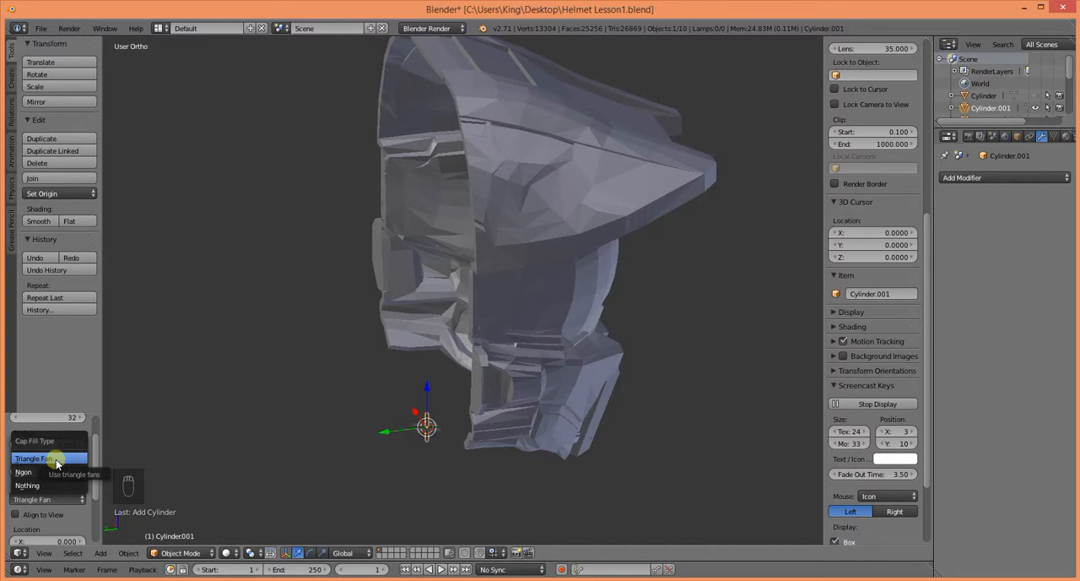
{"action": "left_click", "coordinate": [34, 459]}
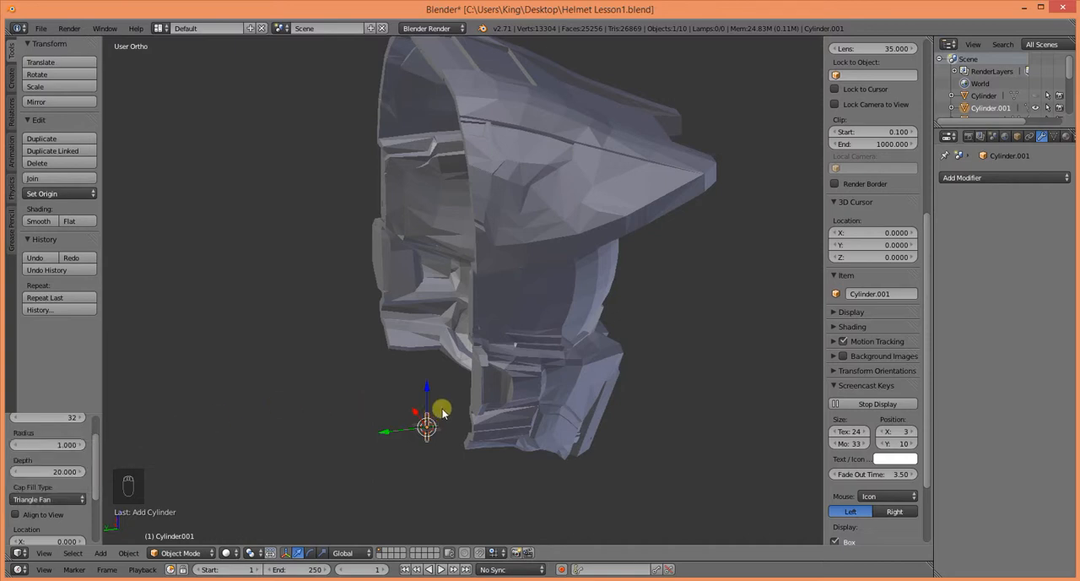
{"action": "left_click", "coordinate": [47, 500]}
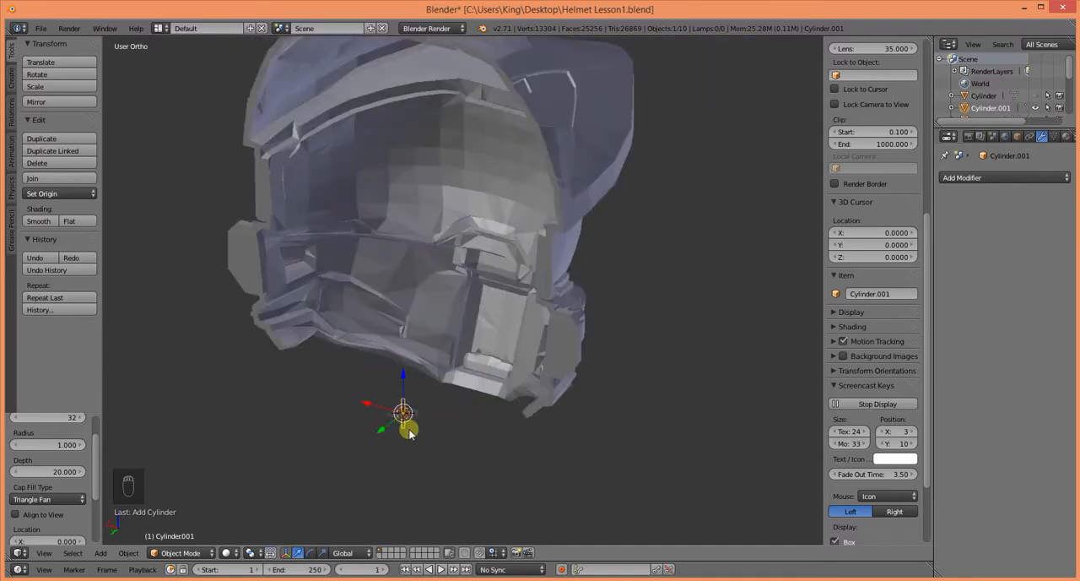
{"action": "mouse_move", "coordinate": [456, 453]}
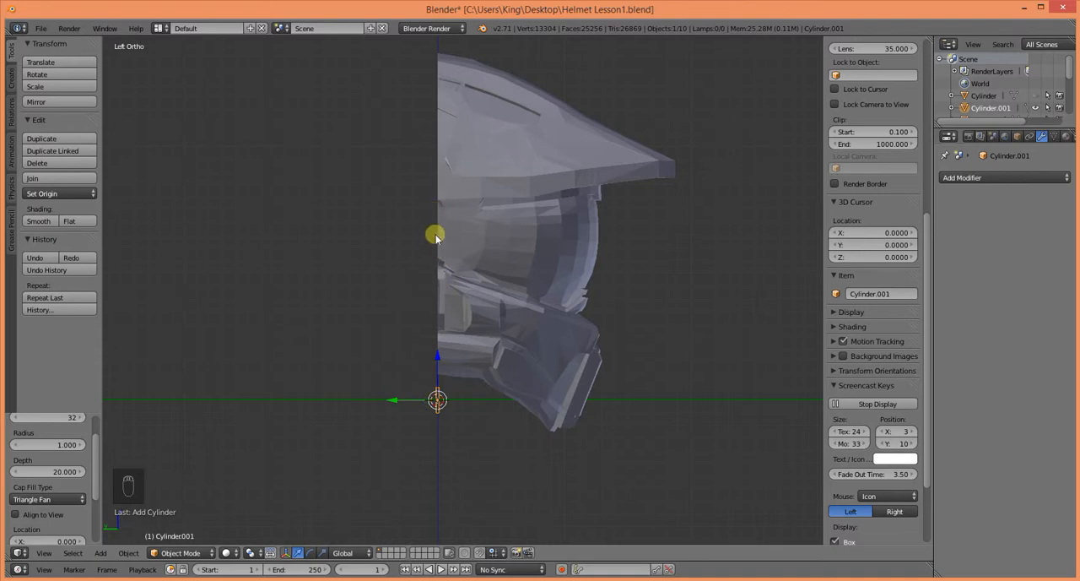
{"action": "left_click_drag", "start_coordinate": [436, 236], "coordinate": [401, 368]}
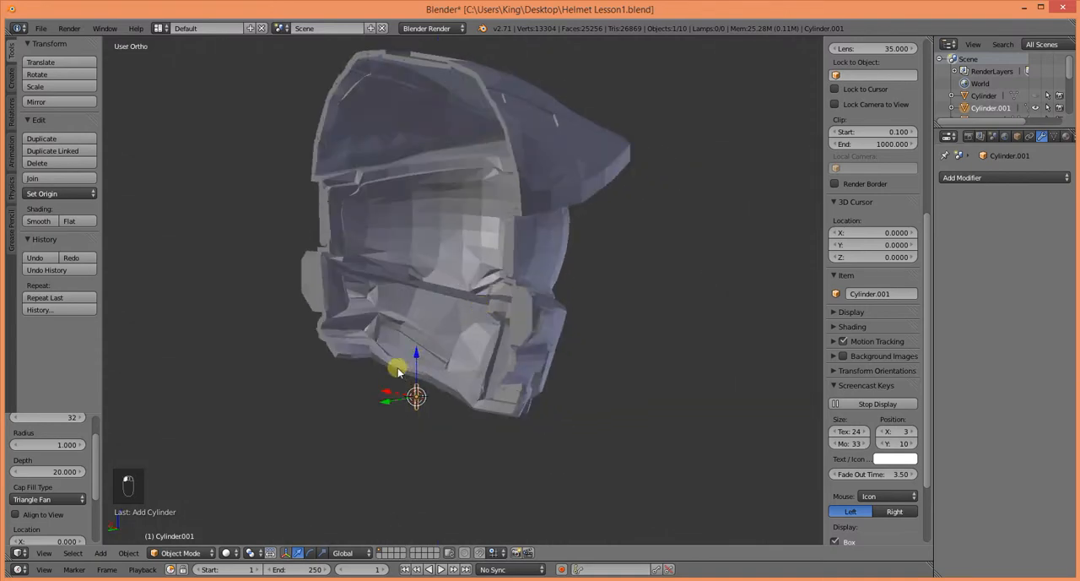
- Enter mesh editing on the cylinder and rotate it onto its side
{"action": "key", "text": "Tab"}
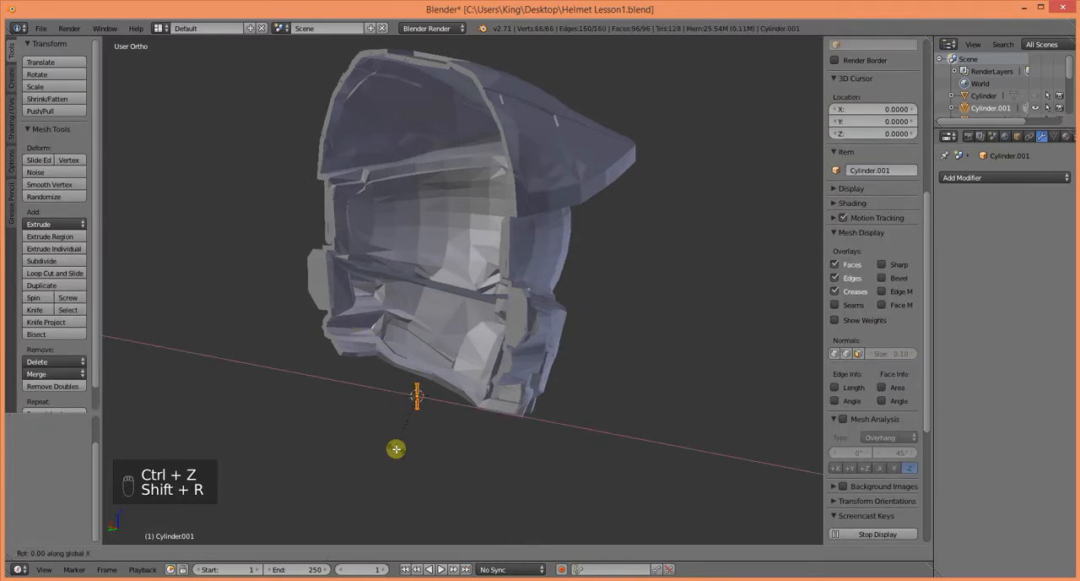
{"action": "key", "text": "shift+r"}
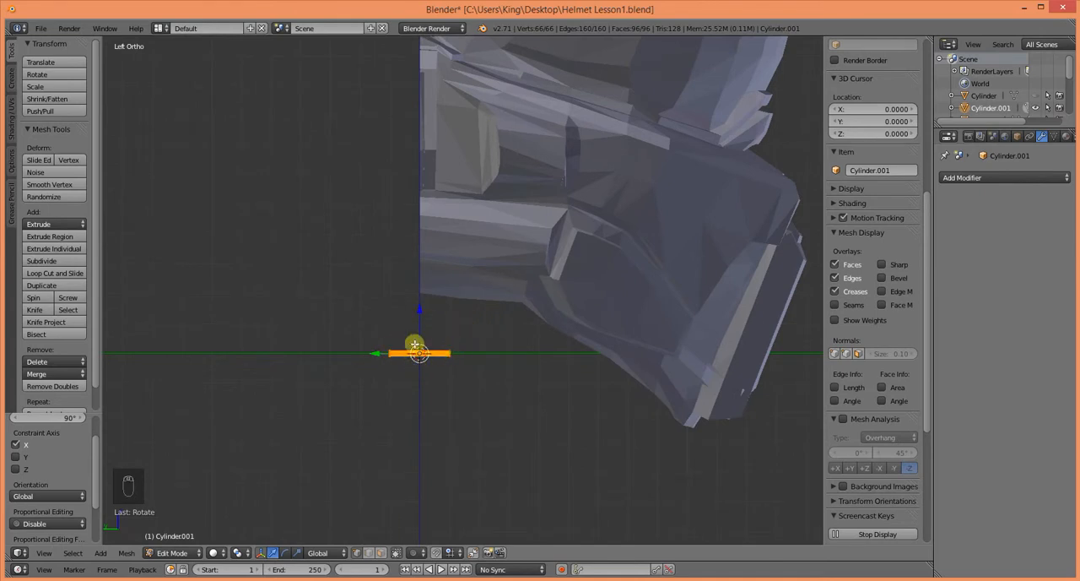
{"action": "mouse_move", "coordinate": [418, 253]}
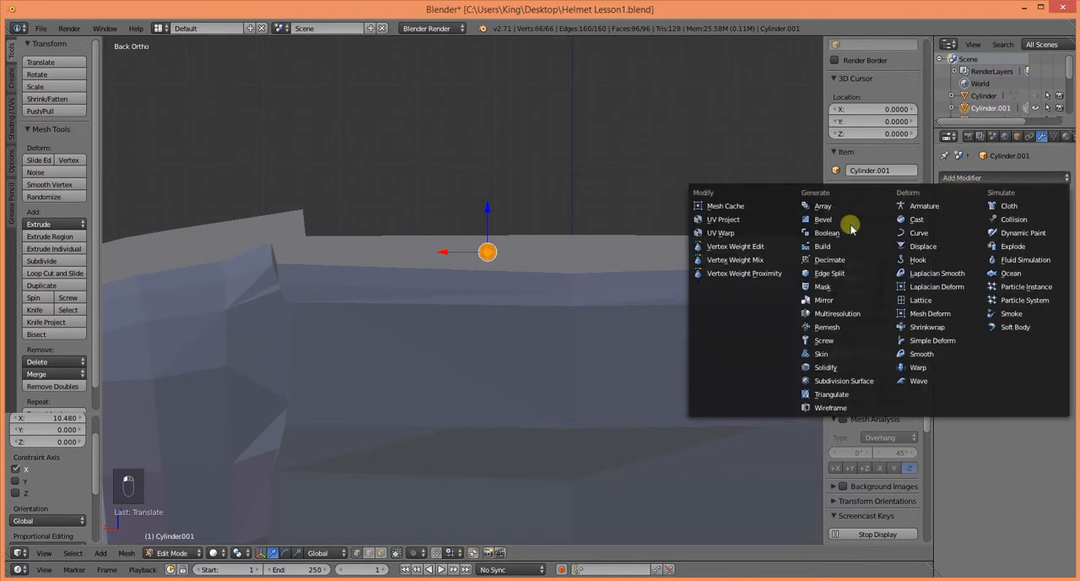
{"action": "mouse_move", "coordinate": [847, 319]}
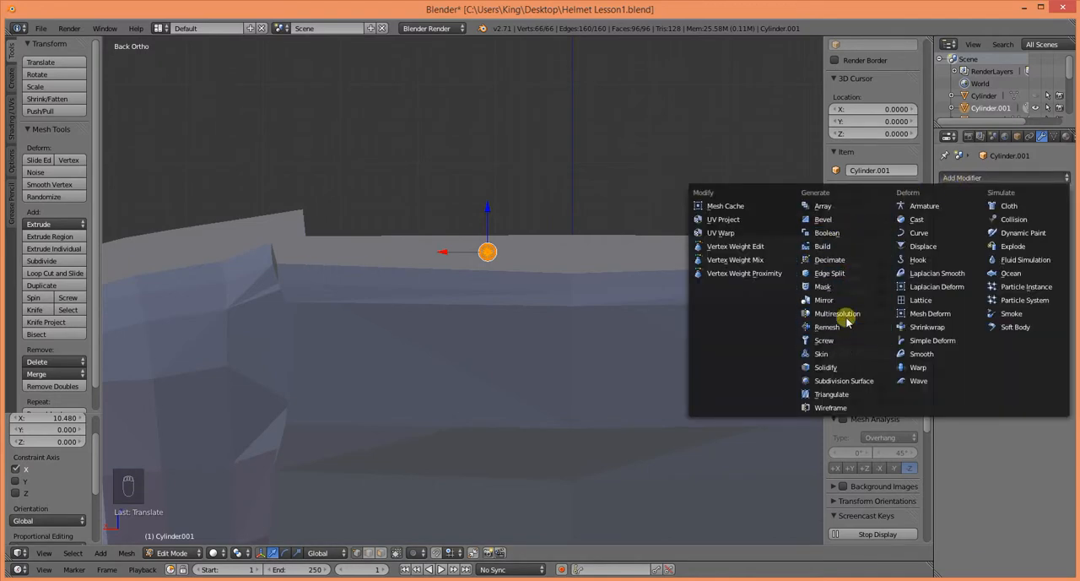
- Add a Mirror modifier to the dowel pin cylinder
{"action": "left_click", "coordinate": [823, 300]}
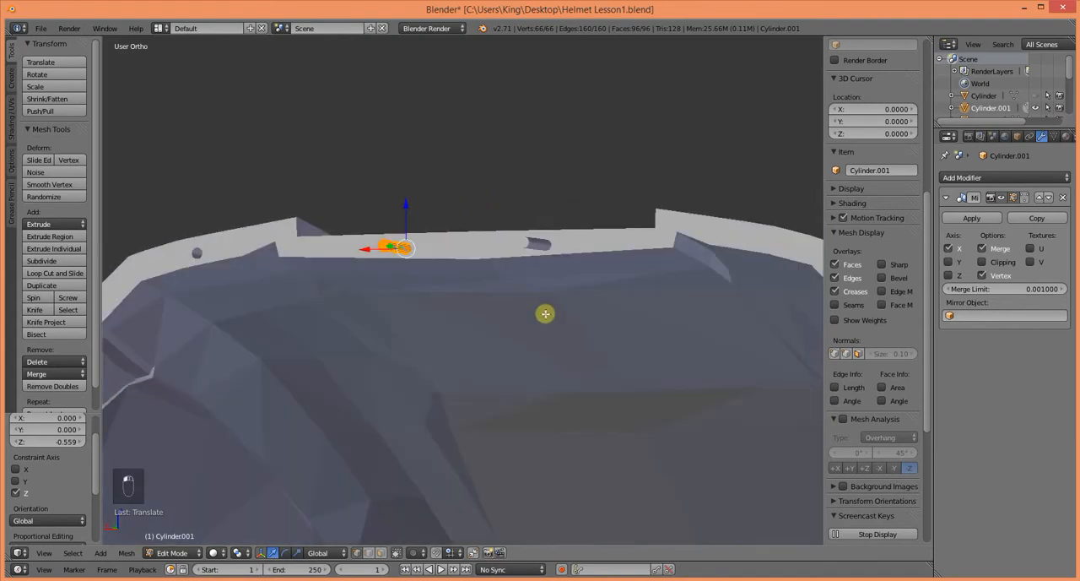
{"action": "mouse_move", "coordinate": [614, 297]}
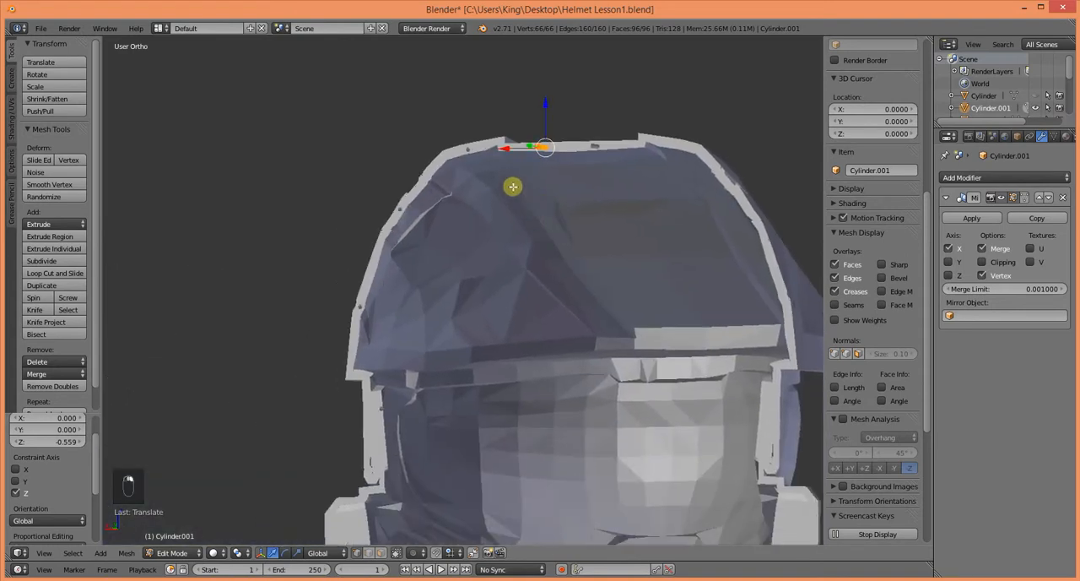
{"action": "mouse_move", "coordinate": [800, 222]}
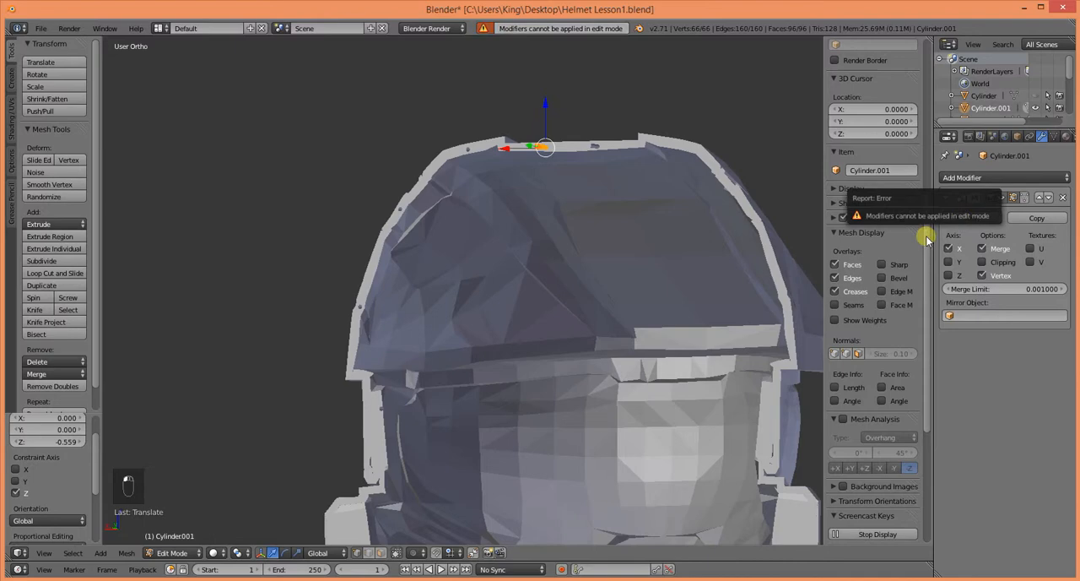
- Apply the cylinder's Mirror modifier in Object Mode, then delete that cylinder object
{"action": "key", "text": "Tab"}
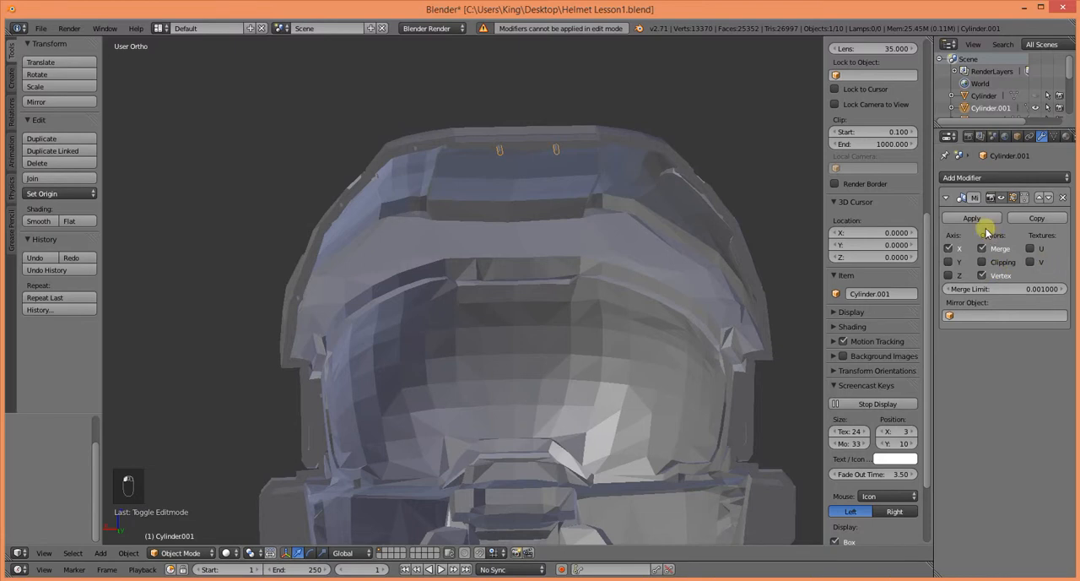
{"action": "left_click", "coordinate": [973, 218]}
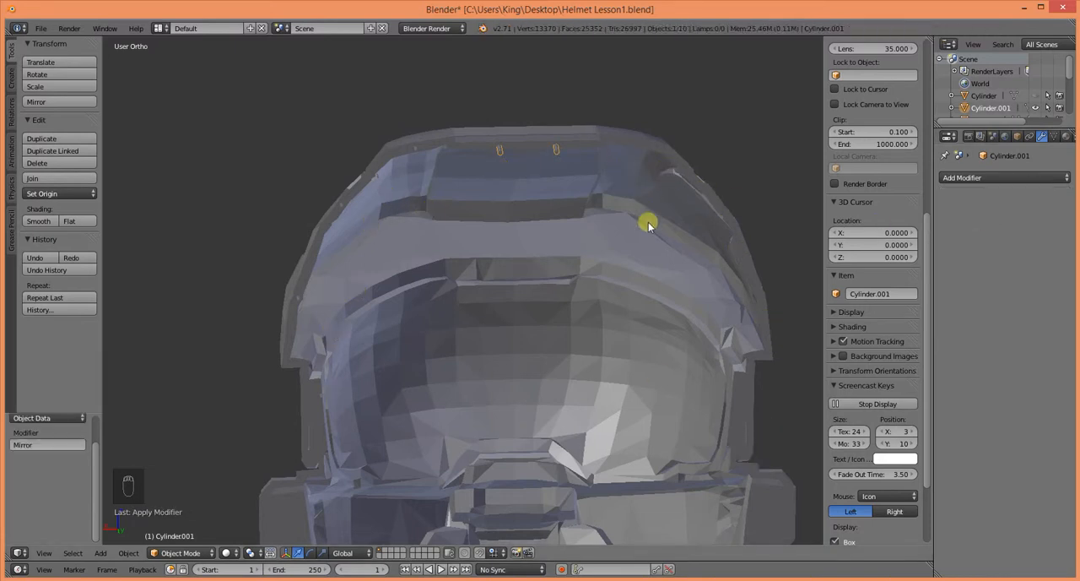
{"action": "scroll", "scroll_direction": "down", "scroll_amount": 3}
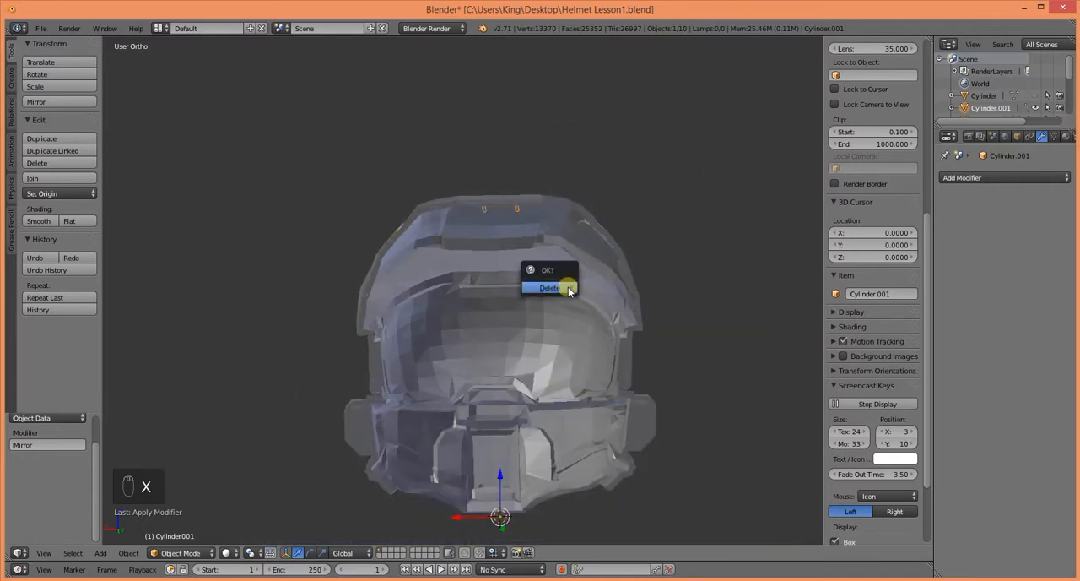
{"action": "left_click", "coordinate": [549, 287]}
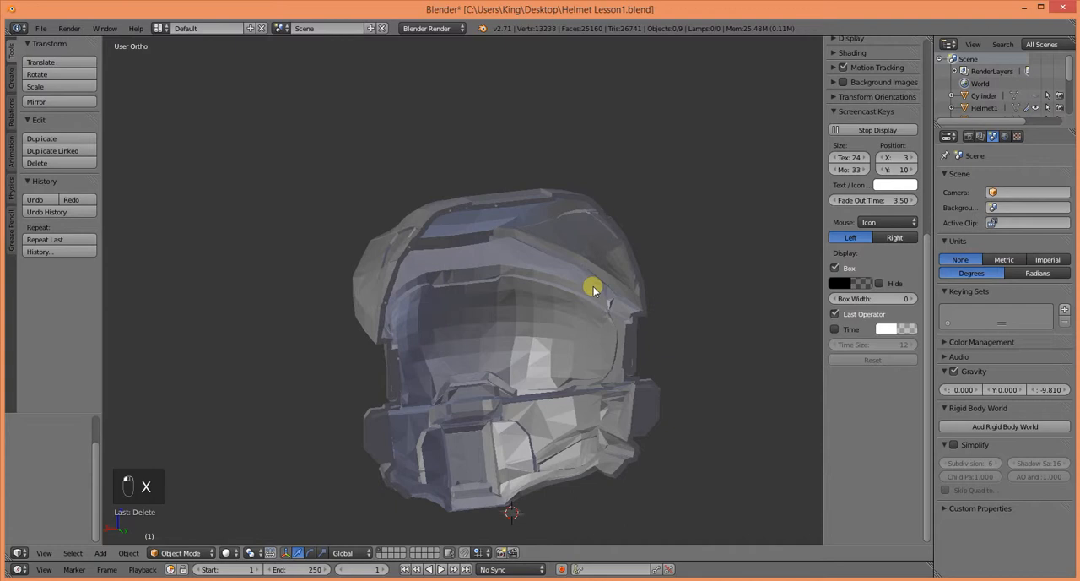
- Reveal the other helmet half and check the pins along its rim in wireframe and solid shading
{"action": "key", "text": "alt+h"}
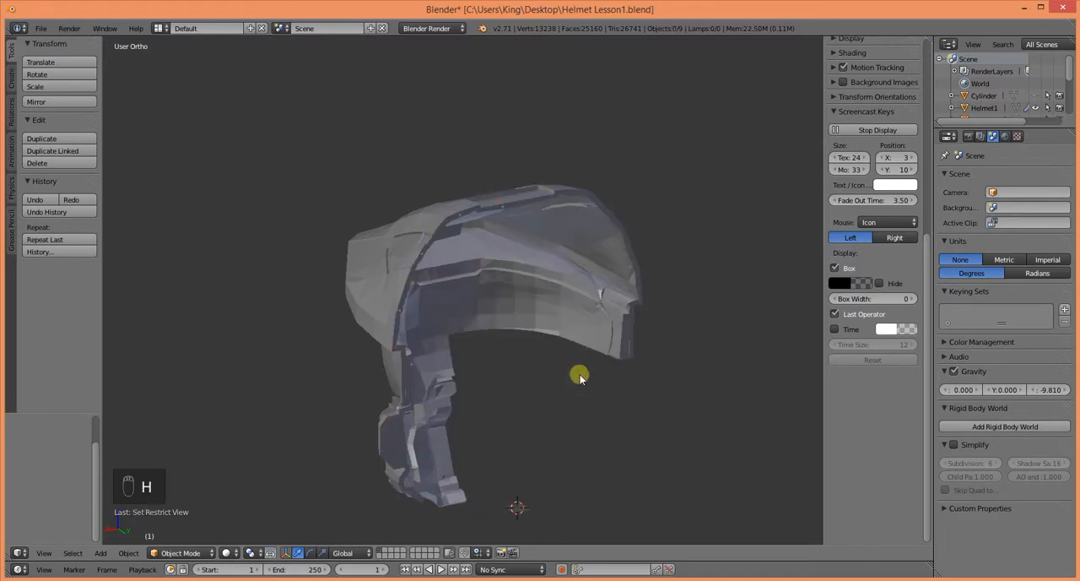
{"action": "key", "text": "ctrl+z"}
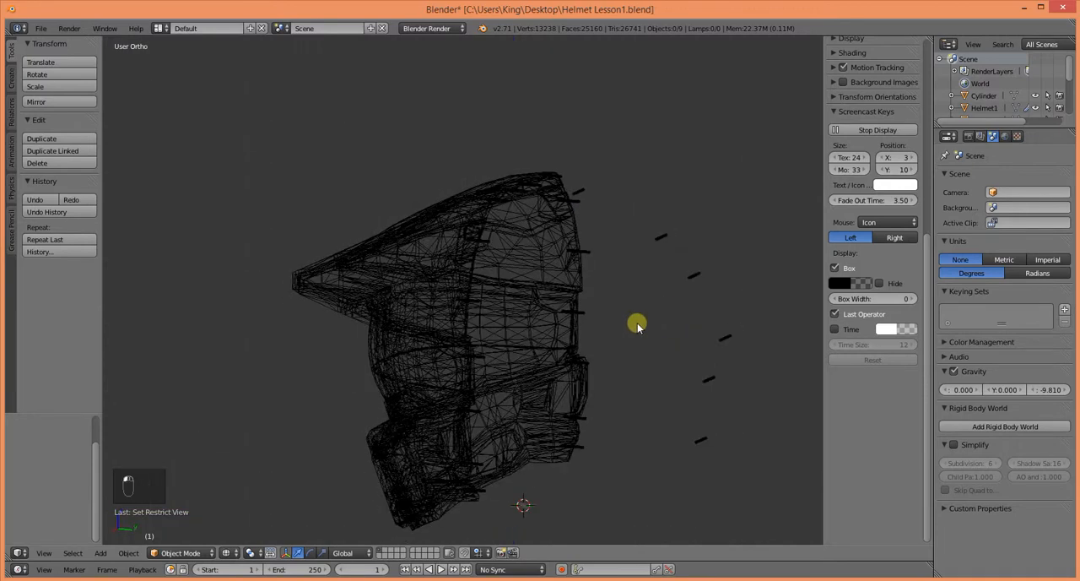
{"action": "key", "text": "z"}
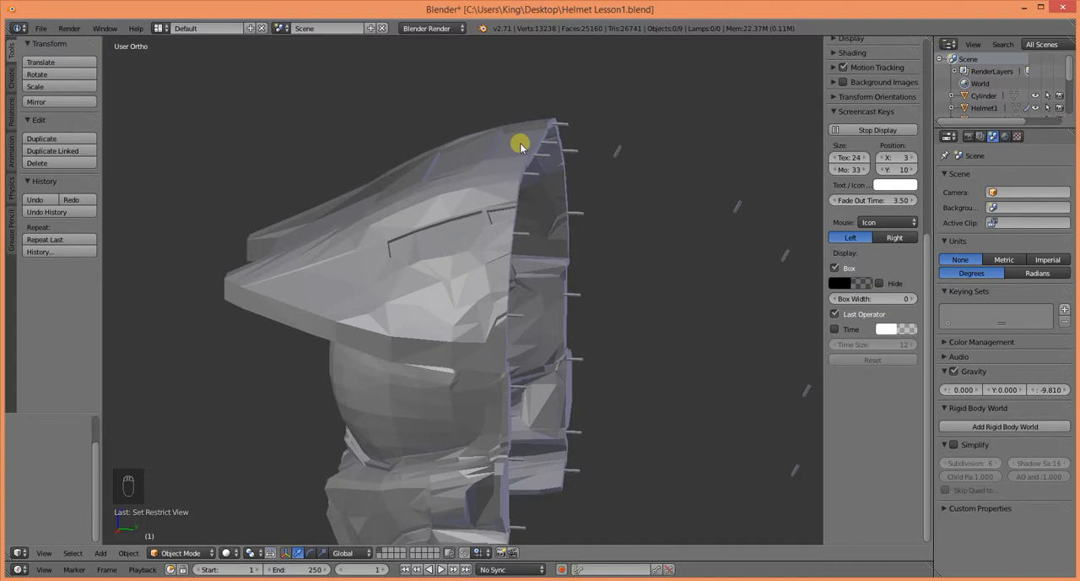
{"action": "left_click_drag", "start_coordinate": [520, 144], "coordinate": [616, 414]}
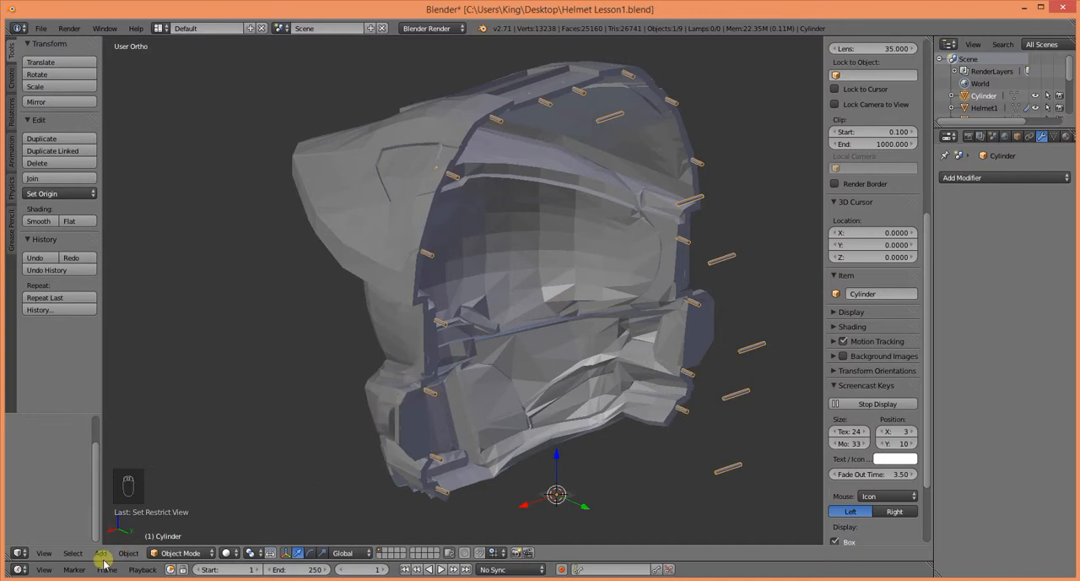
- Select the Helmet2 piece in the viewport and orbit to examine it
{"action": "left_click", "coordinate": [129, 554]}
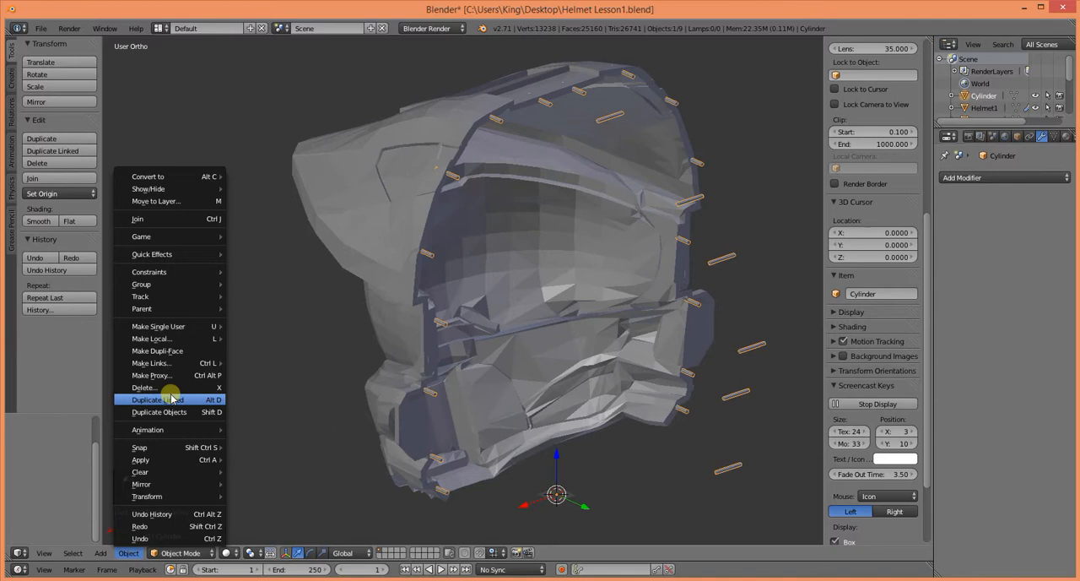
{"action": "mouse_move", "coordinate": [152, 253]}
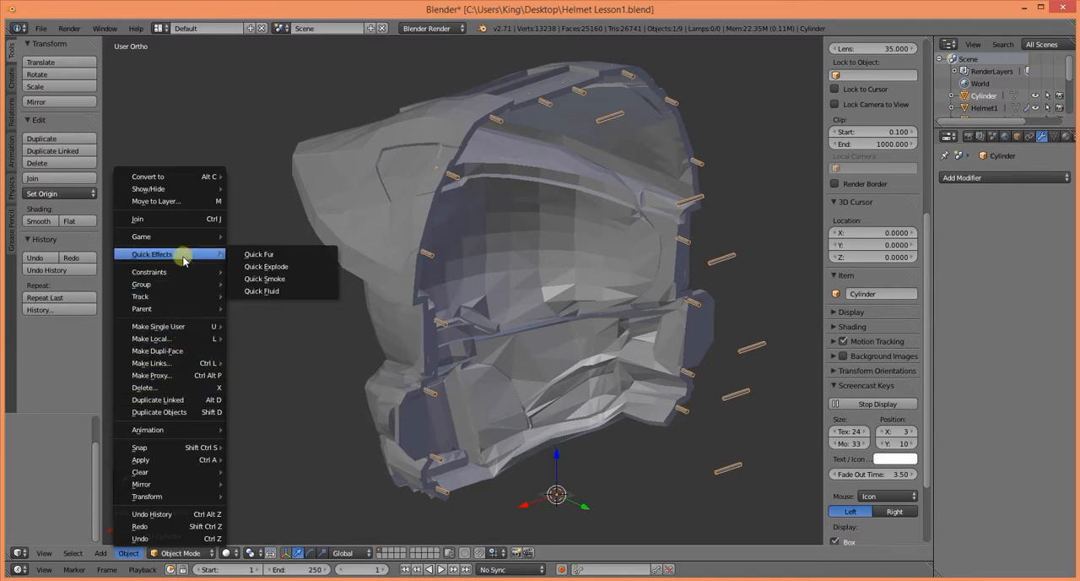
{"action": "mouse_move", "coordinate": [138, 219]}
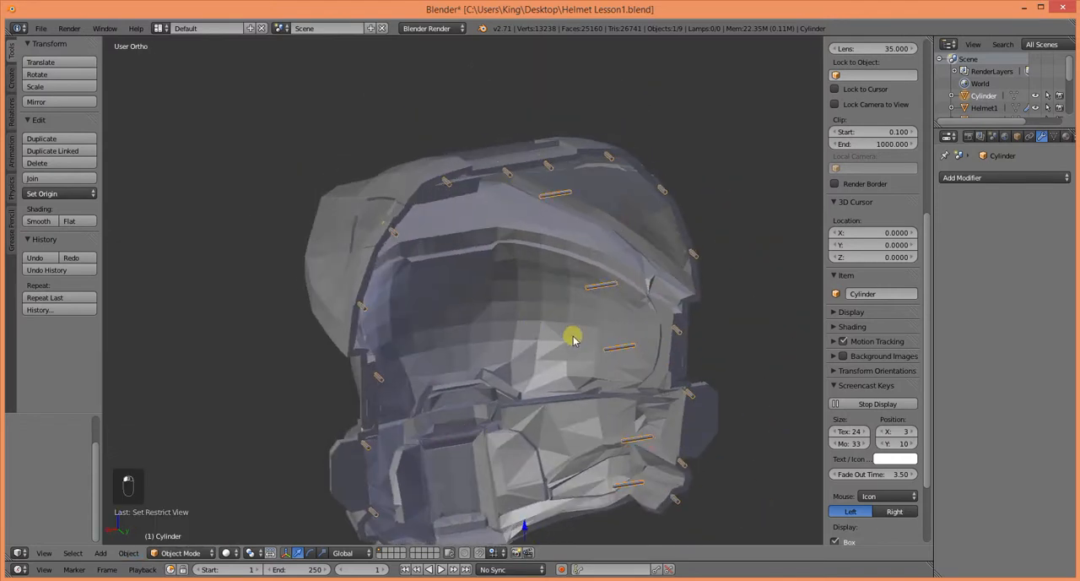
{"action": "left_click", "coordinate": [598, 216]}
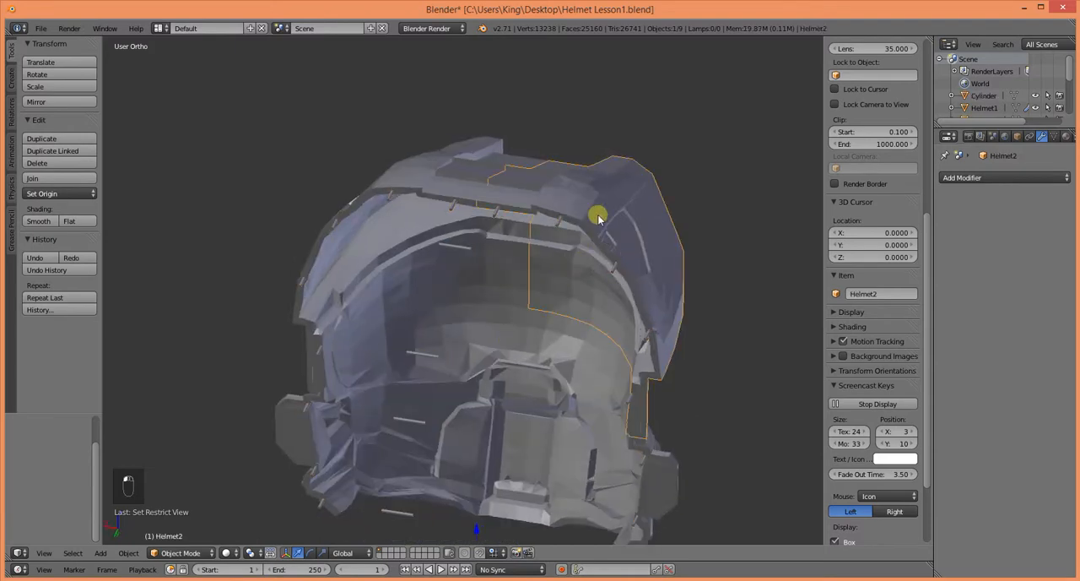
{"action": "left_click_drag", "start_coordinate": [598, 216], "coordinate": [453, 368]}
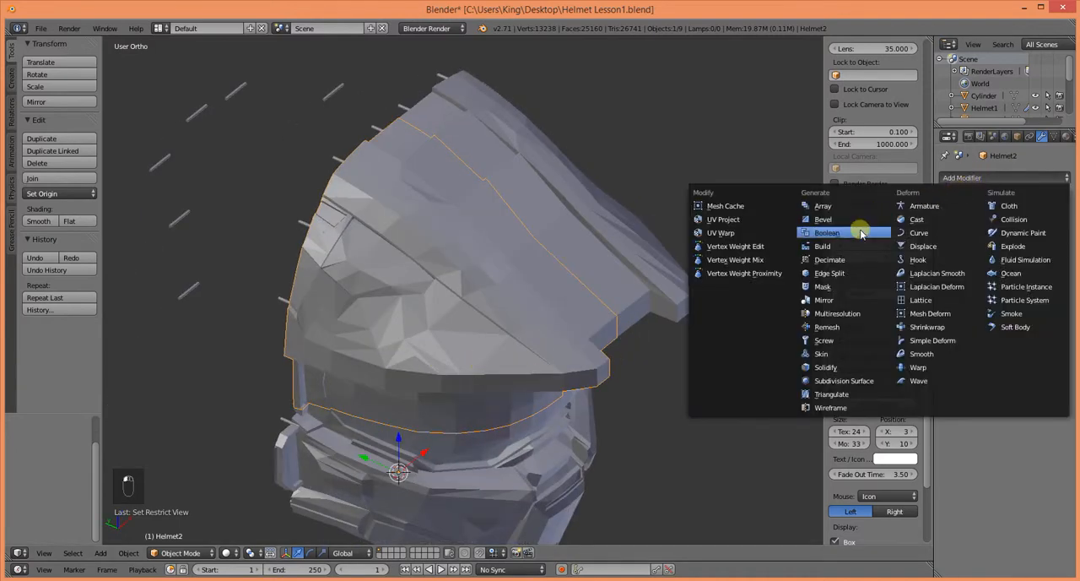
- Add a Boolean Difference modifier to Helmet2 with Cylinder as the cutting object
{"action": "left_click", "coordinate": [828, 233]}
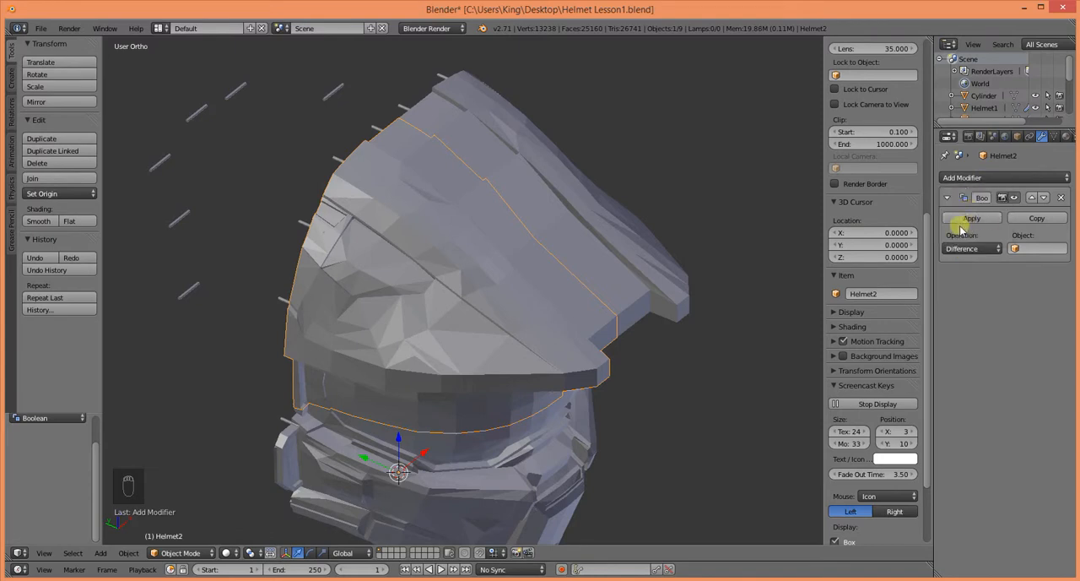
{"action": "left_click", "coordinate": [1038, 248]}
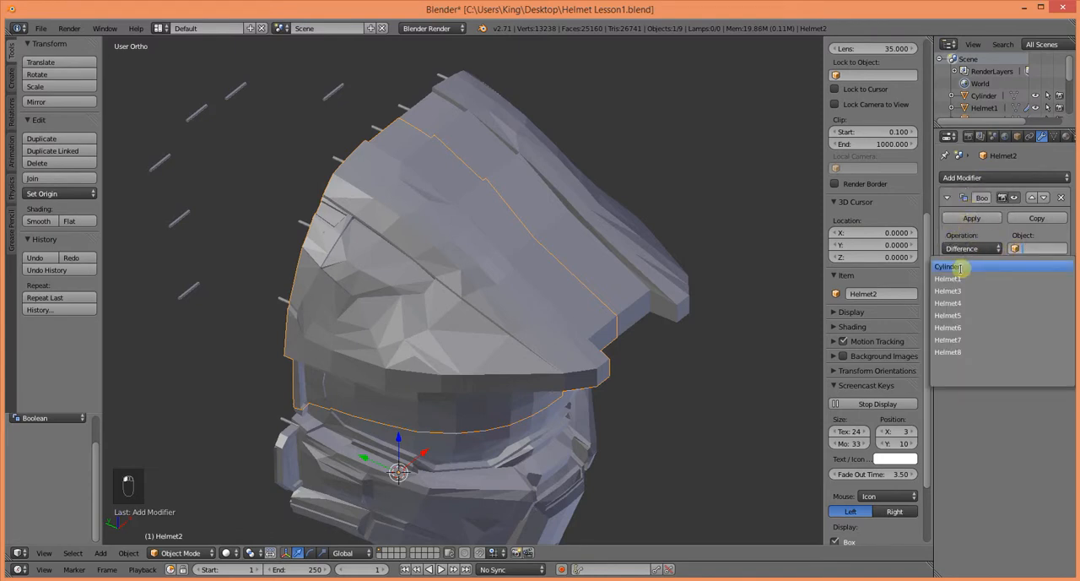
{"action": "left_click", "coordinate": [948, 266]}
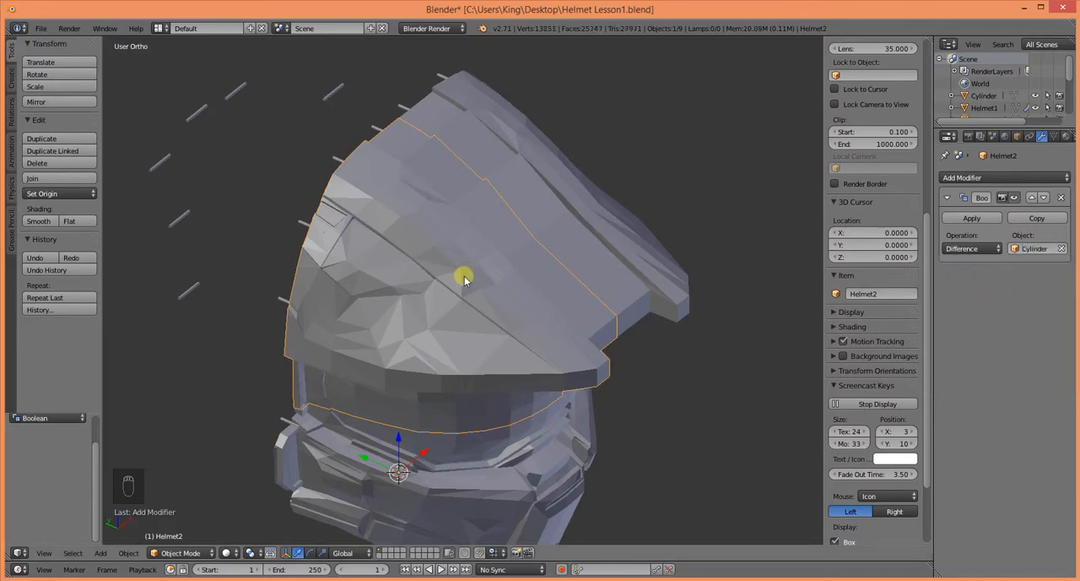
- Check the pin cuts on Helmet2's edge in wireframe and reselect Cylinder as the boolean cutter
{"action": "key", "text": "z"}
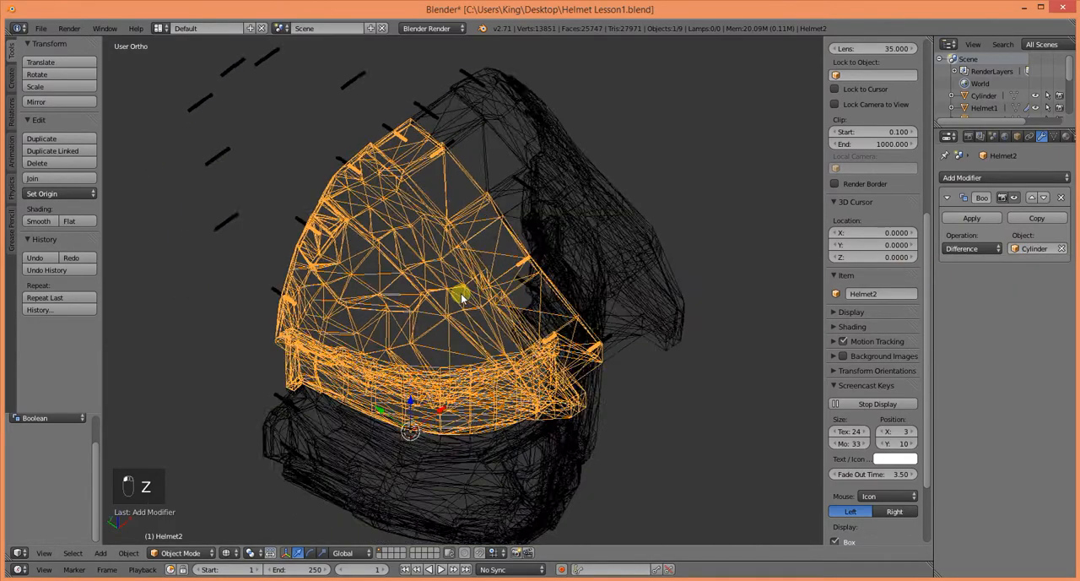
{"action": "left_click_drag", "start_coordinate": [459, 295], "coordinate": [402, 329]}
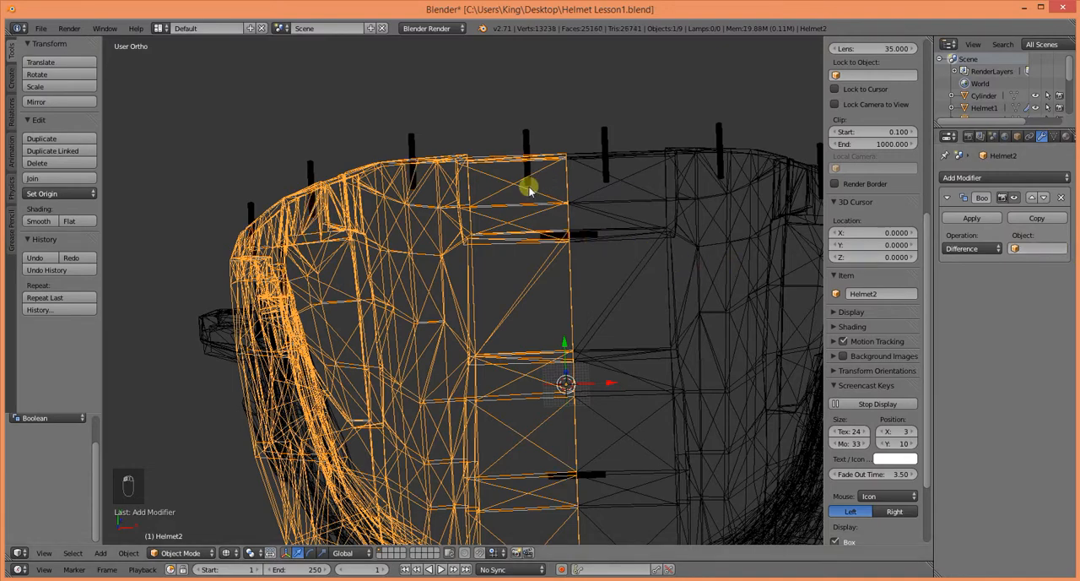
{"action": "key", "text": "7"}
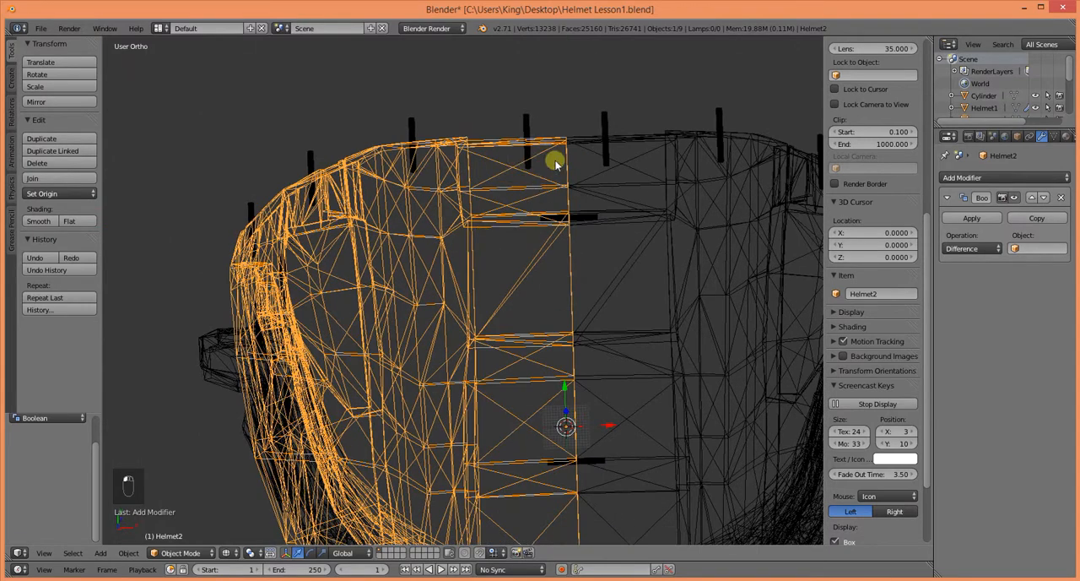
{"action": "left_click", "coordinate": [1039, 248]}
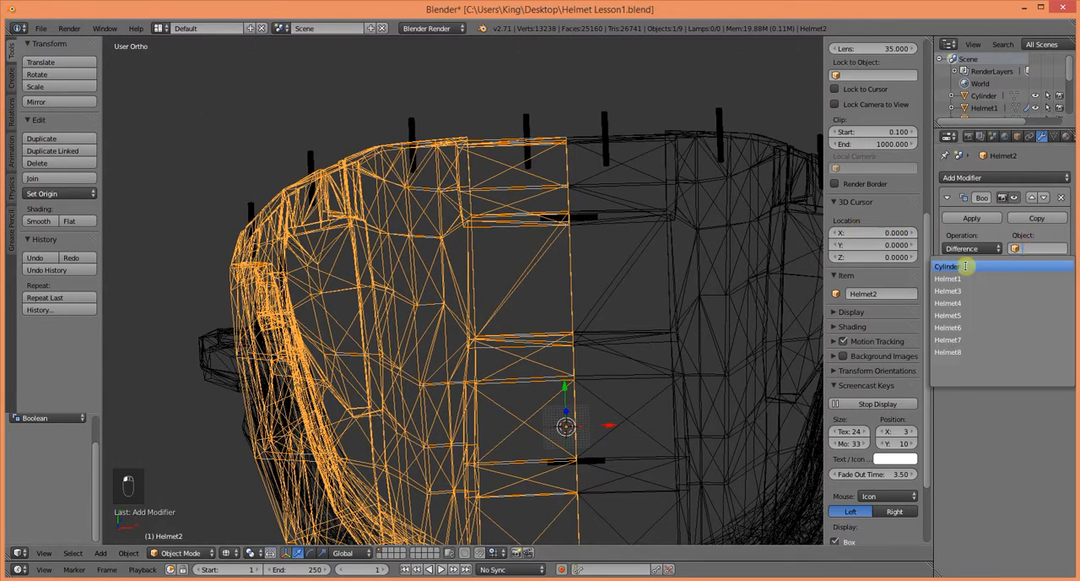
{"action": "left_click", "coordinate": [947, 267]}
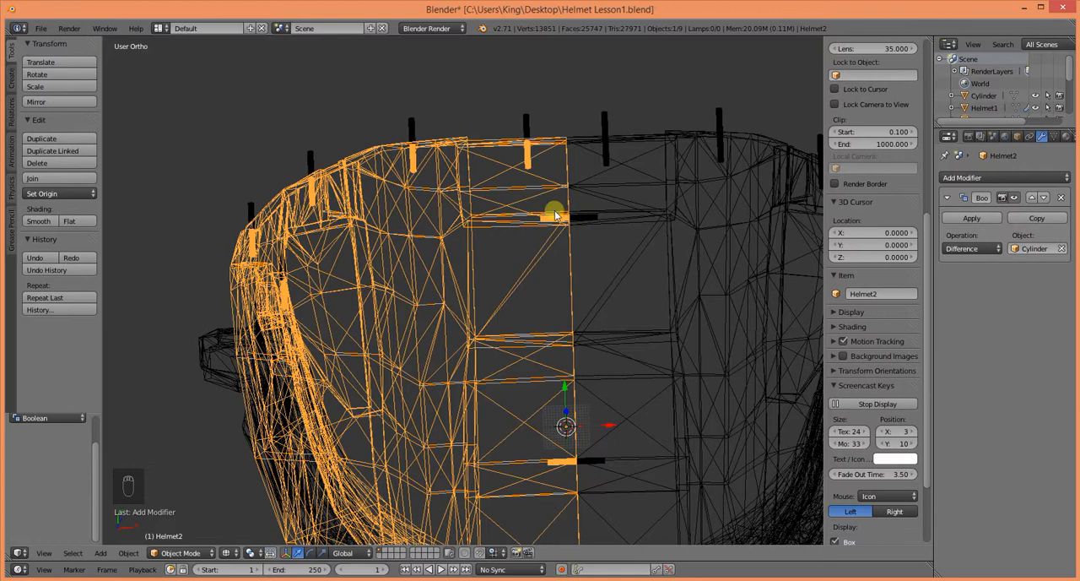
{"action": "mouse_move", "coordinate": [587, 218]}
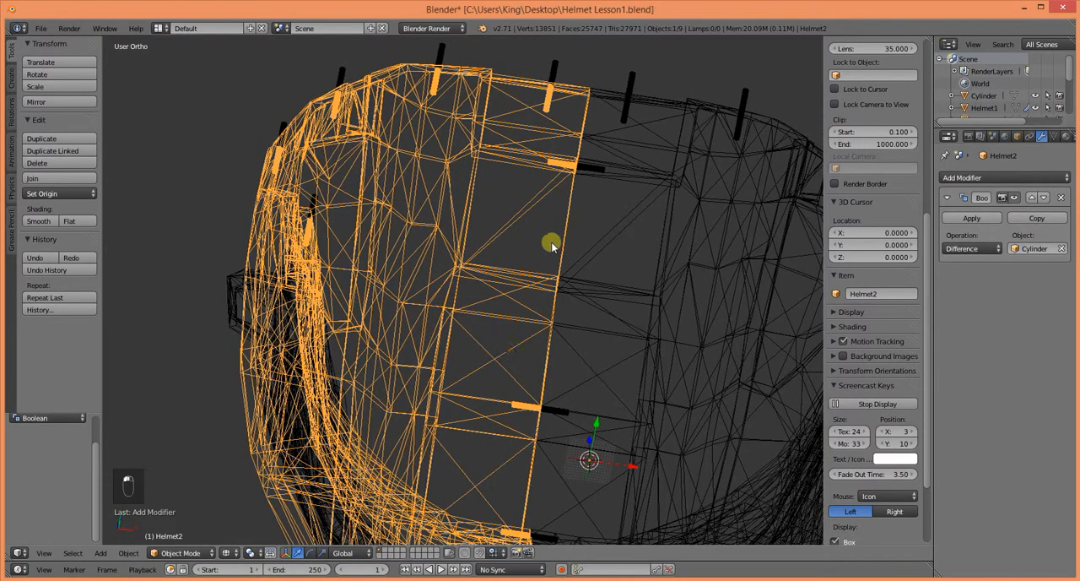
- Orbit around Helmet2's top edge and sides in solid shading to verify the holes
{"action": "left_click_drag", "start_coordinate": [549, 244], "coordinate": [481, 346]}
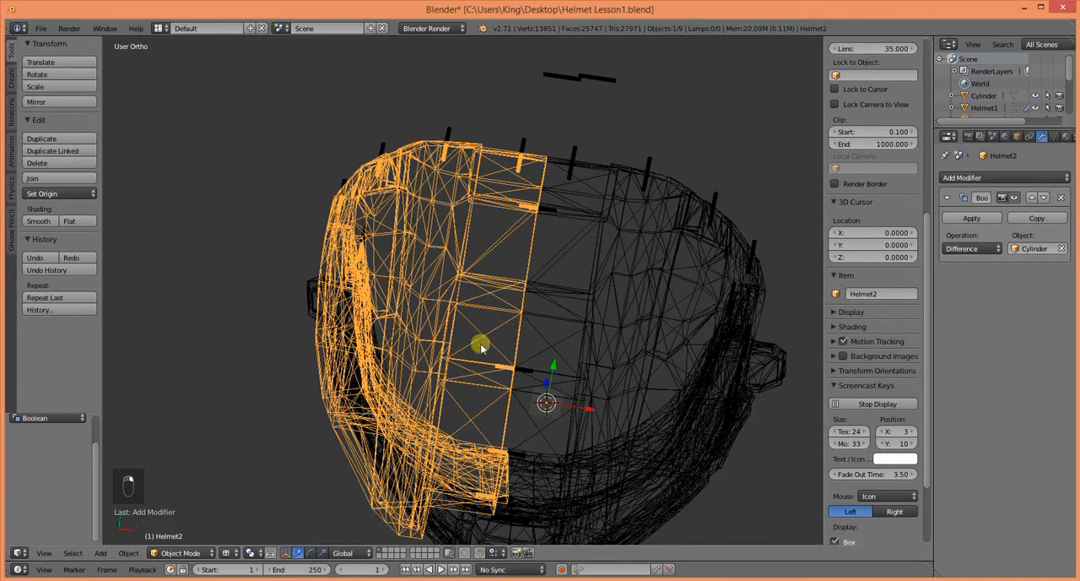
{"action": "left_click_drag", "start_coordinate": [482, 346], "coordinate": [506, 301]}
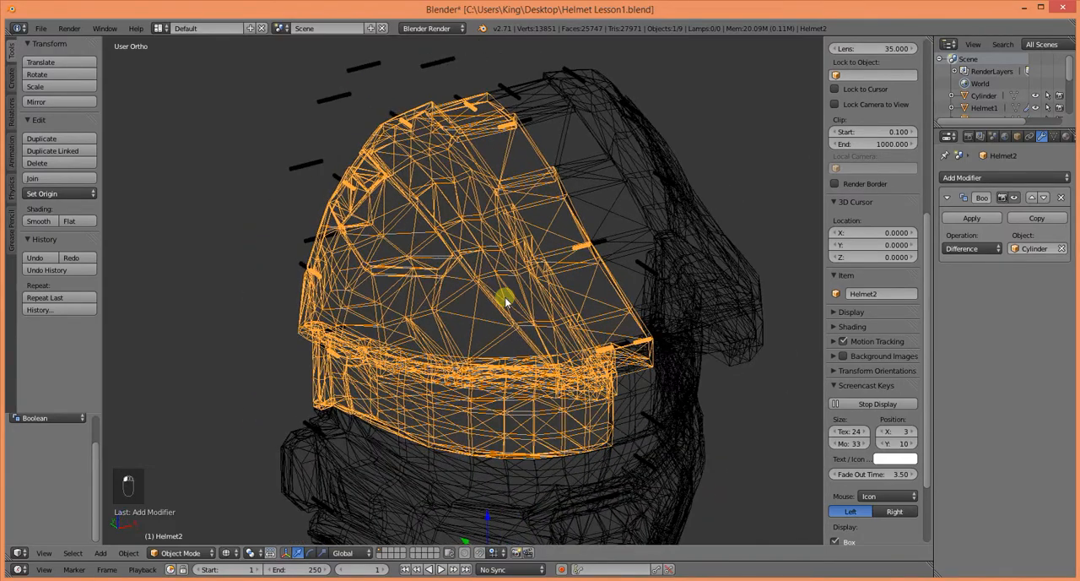
{"action": "key", "text": "z"}
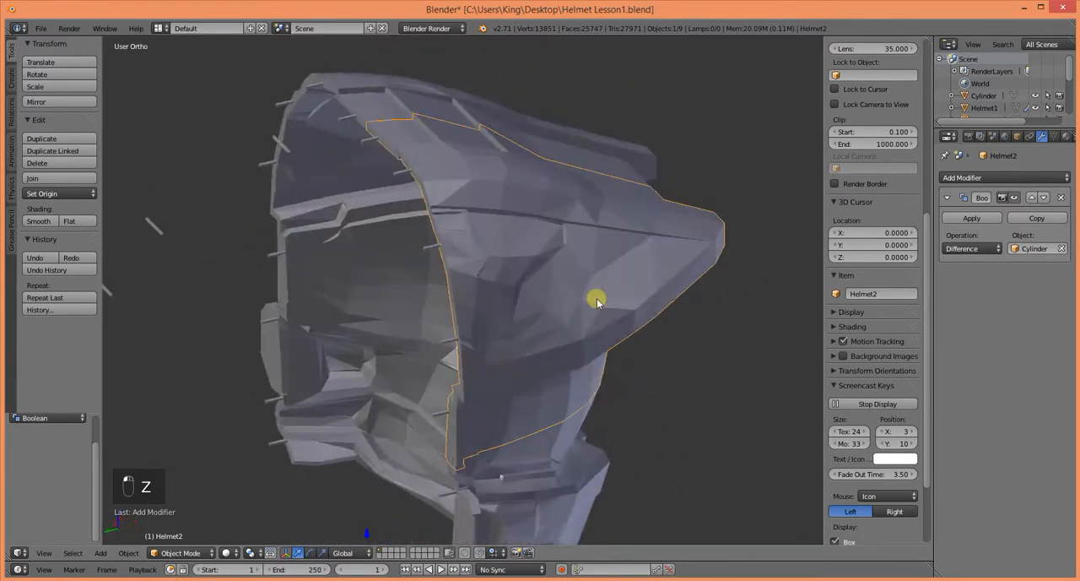
{"action": "left_click_drag", "start_coordinate": [598, 300], "coordinate": [647, 319]}
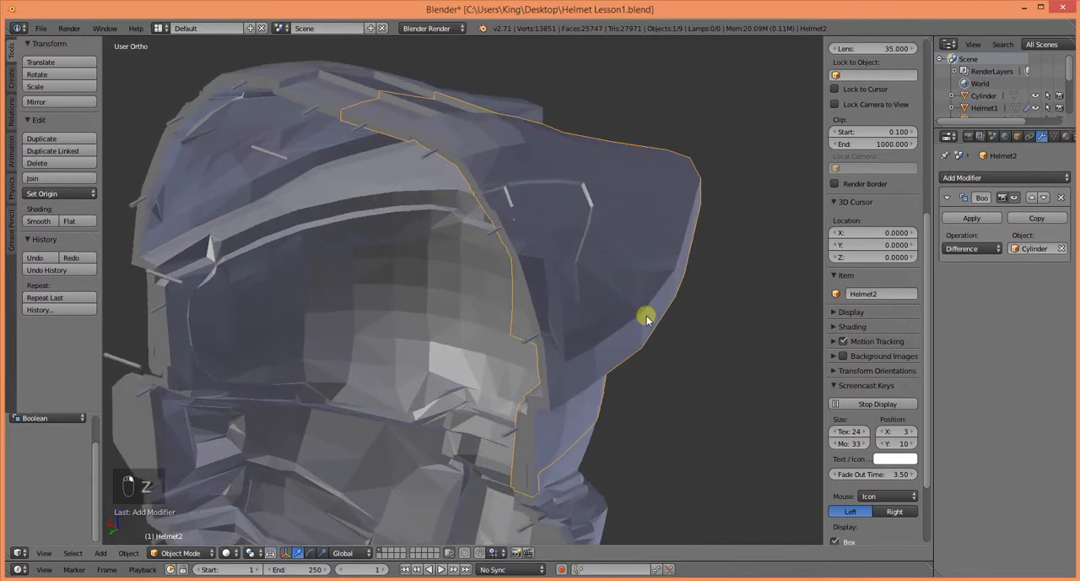
- Apply Helmet2's boolean cut, invert the selection onto Helmet2 and hide the other pieces
{"action": "left_click", "coordinate": [970, 218]}
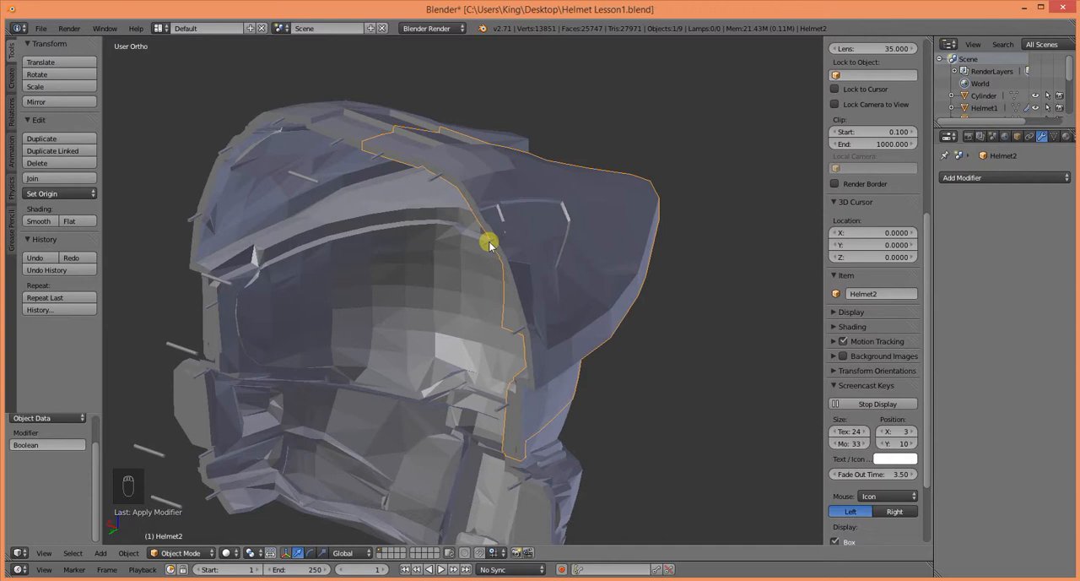
{"action": "mouse_move", "coordinate": [521, 257]}
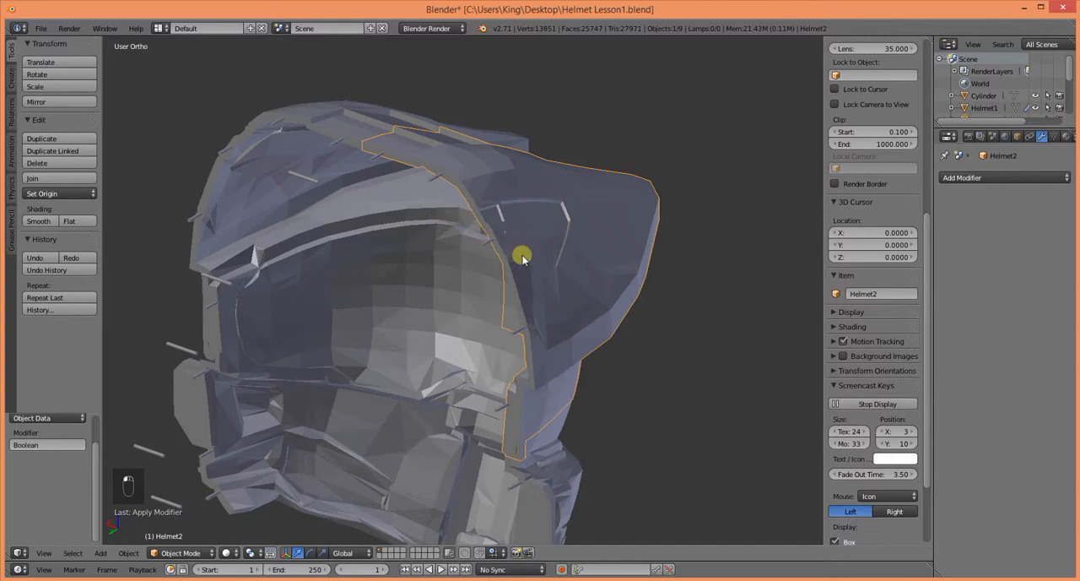
{"action": "key", "text": "a"}
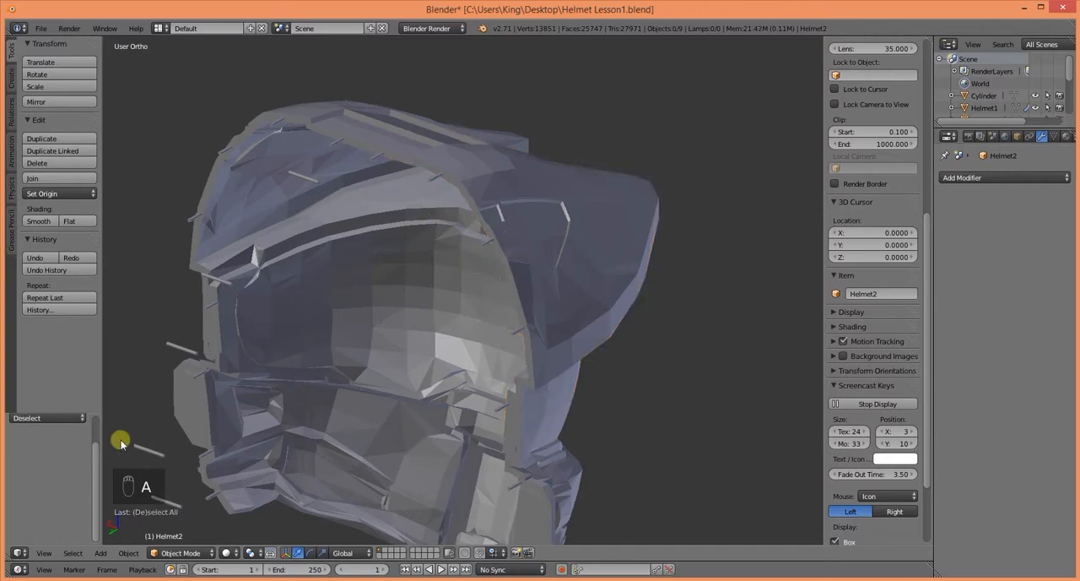
{"action": "left_click", "coordinate": [47, 417]}
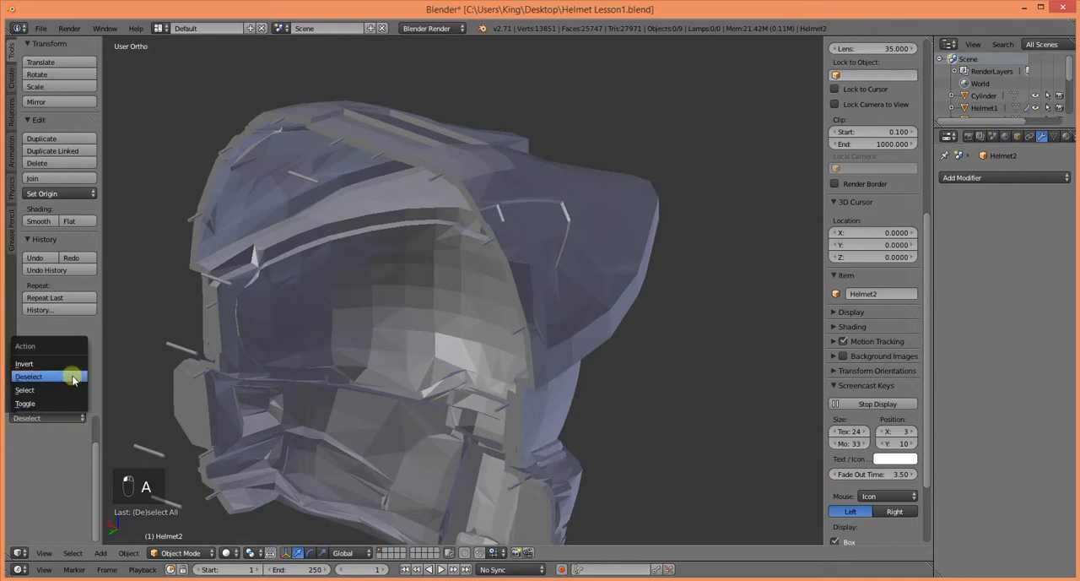
{"action": "left_click", "coordinate": [24, 389]}
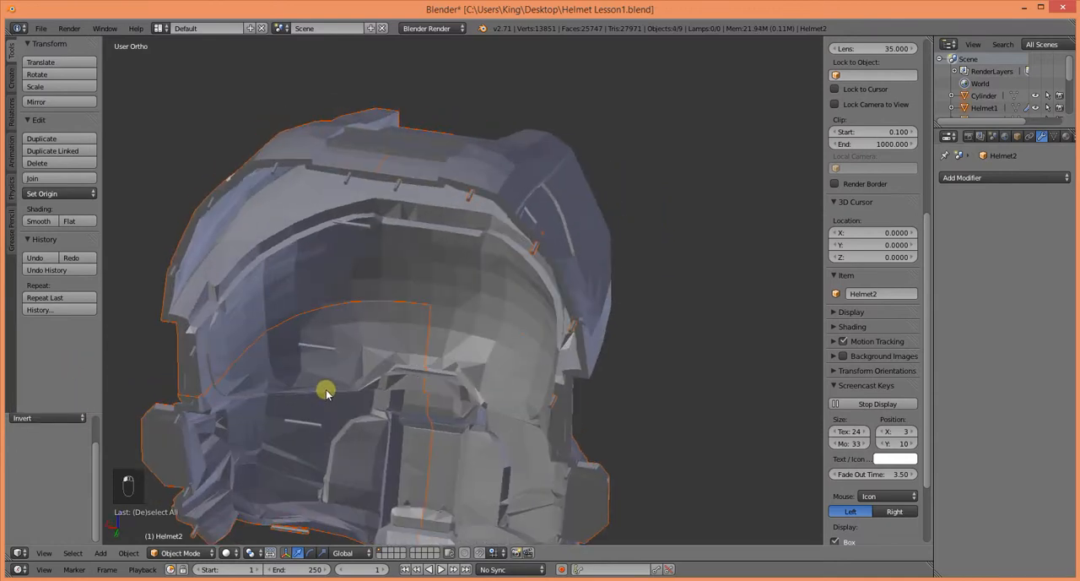
{"action": "key", "text": "h"}
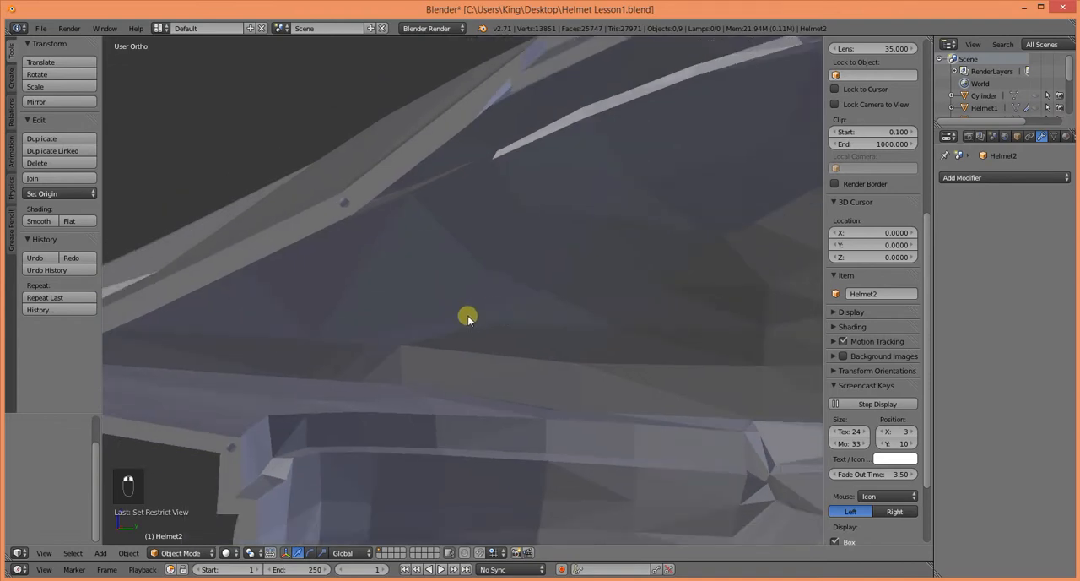
- Orbit around the isolated Helmet2 piece to inspect its pin holes inside and out
{"action": "left_click_drag", "start_coordinate": [469, 319], "coordinate": [459, 358]}
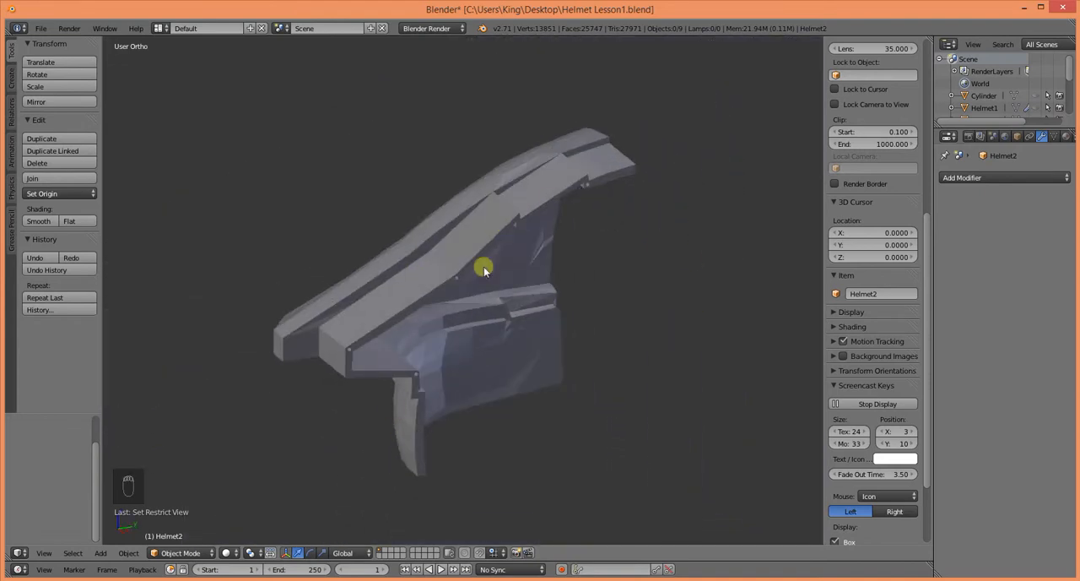
{"action": "left_click_drag", "start_coordinate": [482, 269], "coordinate": [355, 324]}
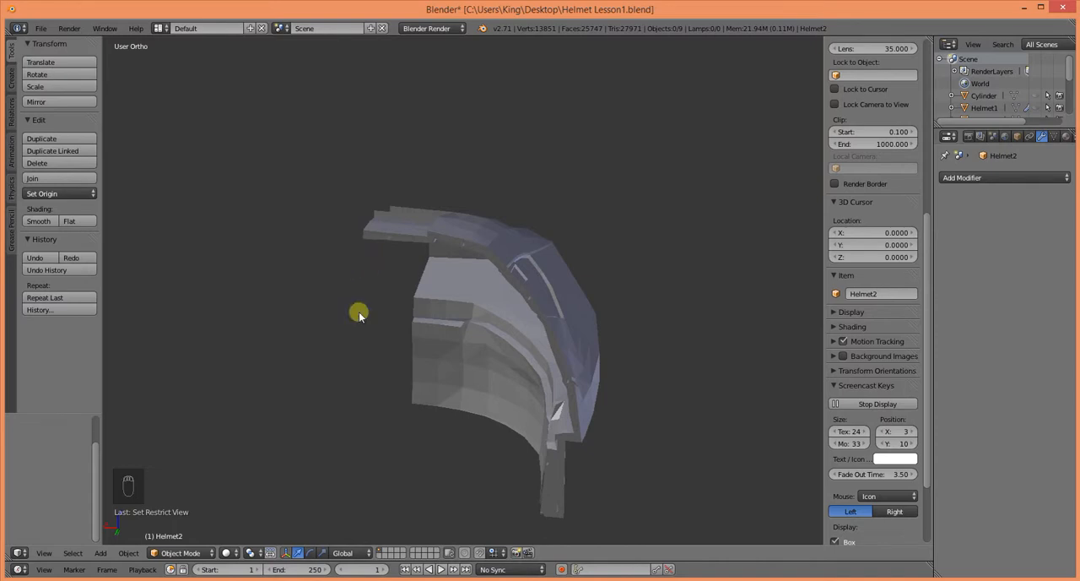
{"action": "left_click_drag", "start_coordinate": [358, 313], "coordinate": [470, 346]}
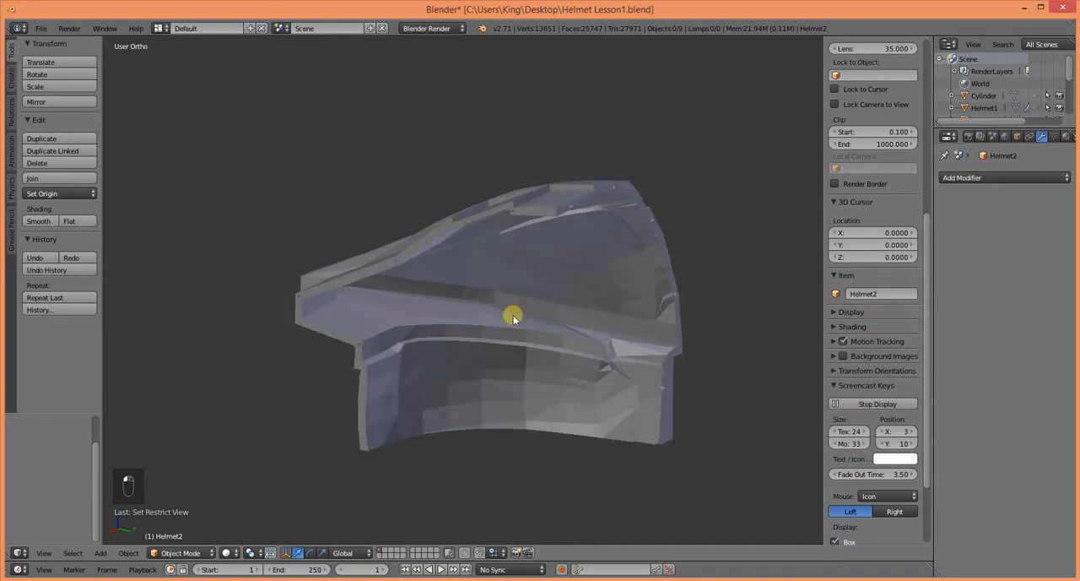
{"action": "left_click_drag", "start_coordinate": [513, 318], "coordinate": [477, 216]}
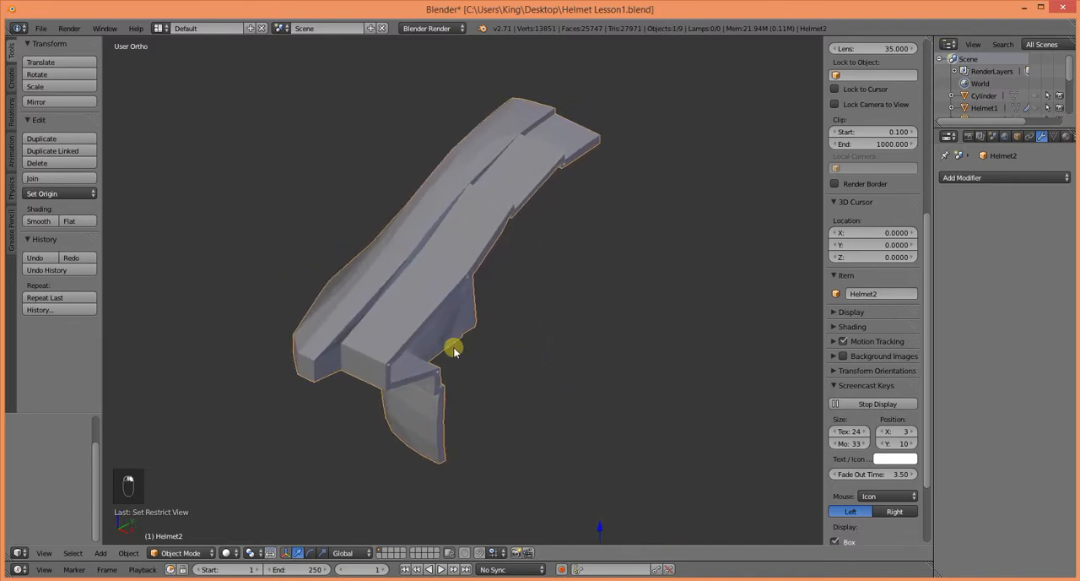
{"action": "mouse_move", "coordinate": [411, 196]}
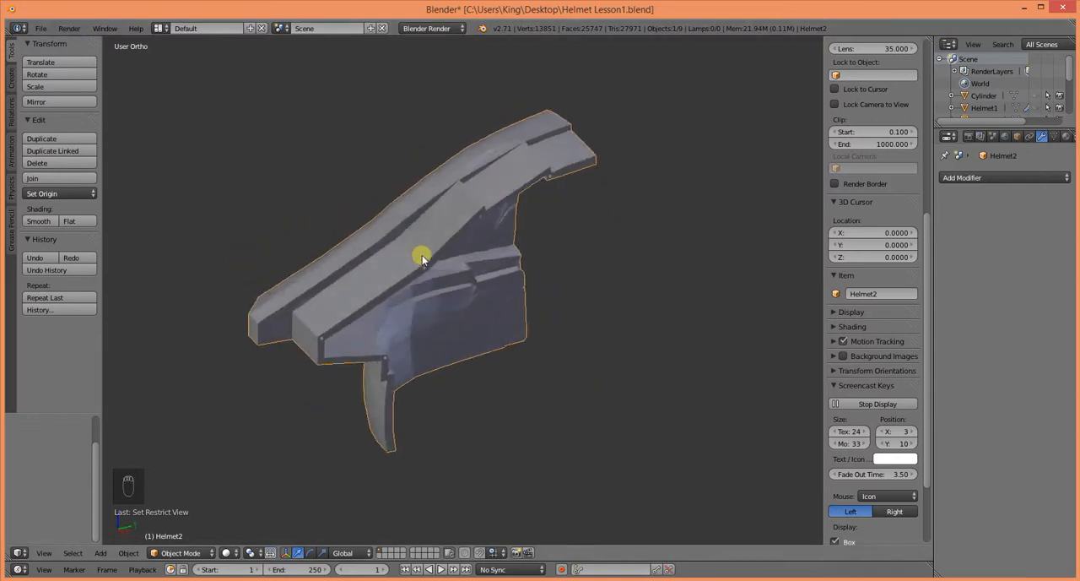
- Export the piece as Helmet2.stl on the desktop, overwriting the existing file
{"action": "left_click", "coordinate": [41, 27]}
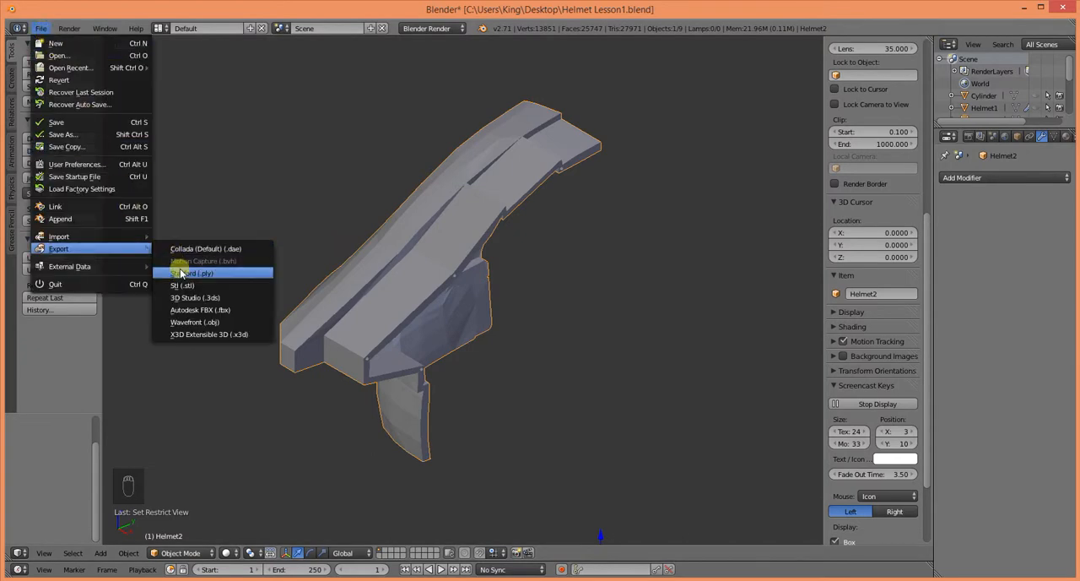
{"action": "left_click", "coordinate": [182, 284]}
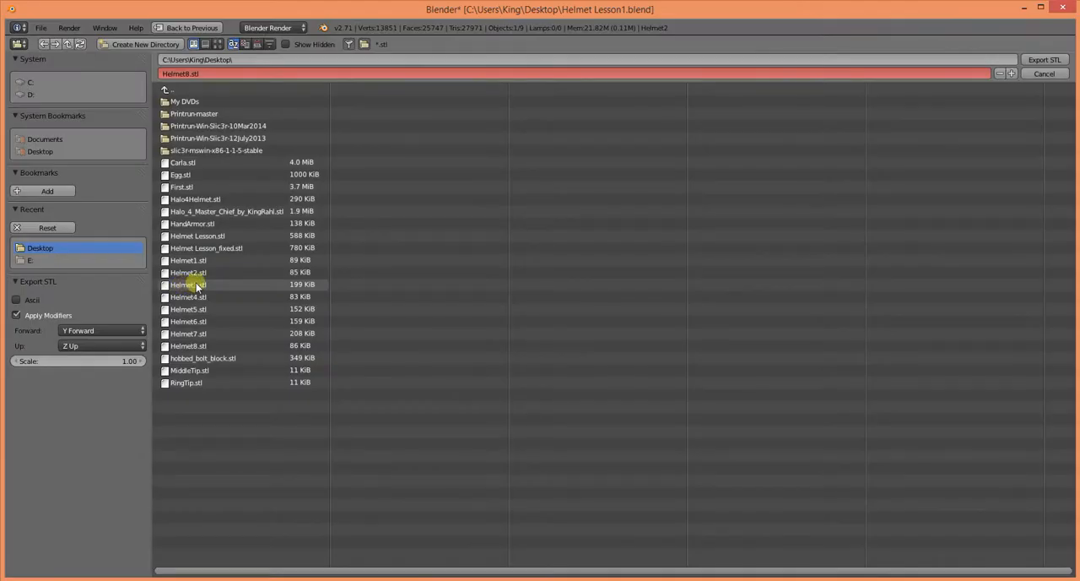
{"action": "mouse_move", "coordinate": [240, 290]}
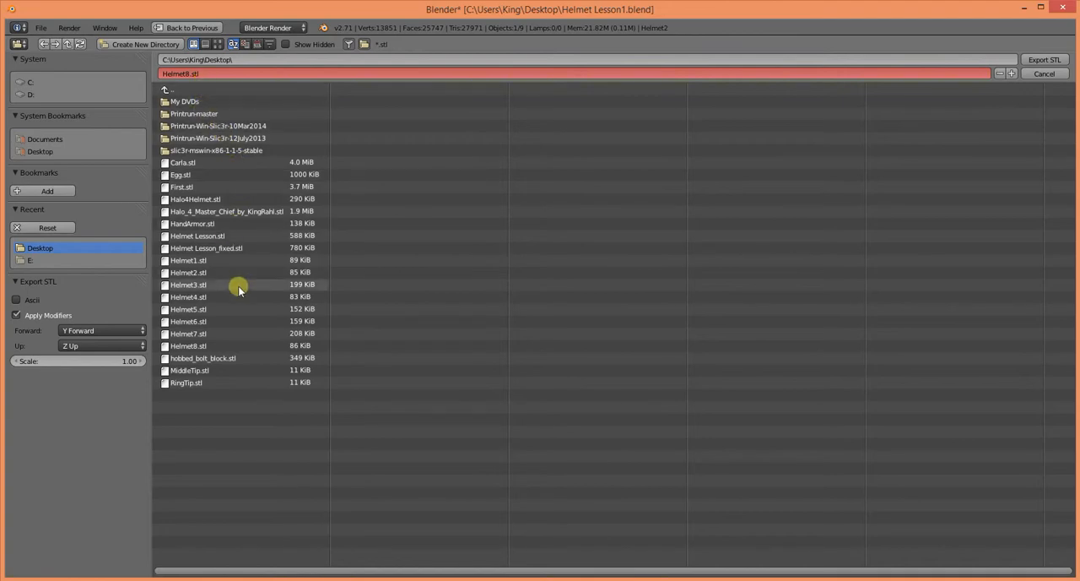
{"action": "mouse_move", "coordinate": [187, 272]}
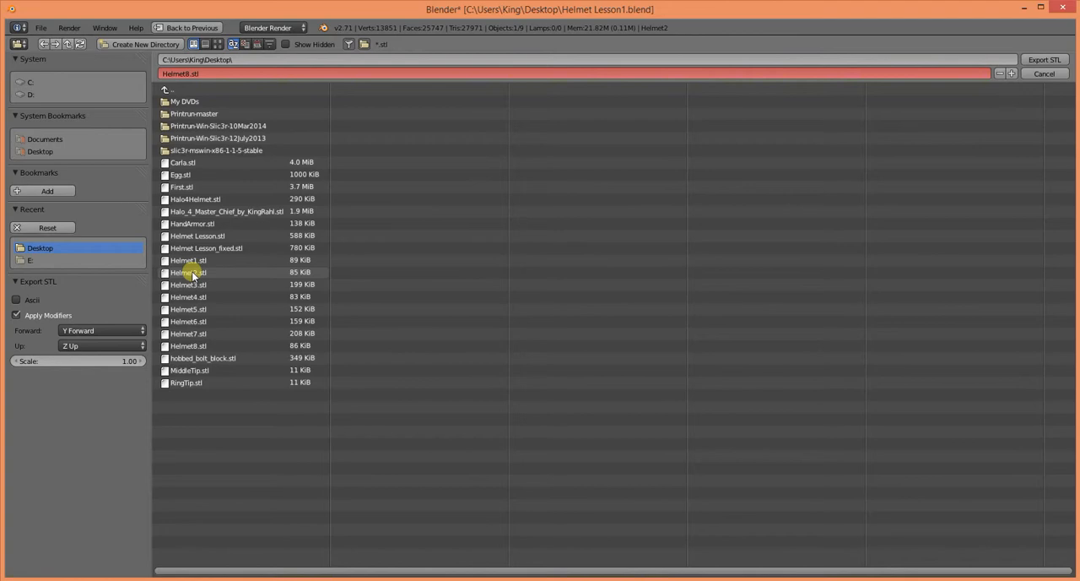
{"action": "left_click", "coordinate": [188, 272]}
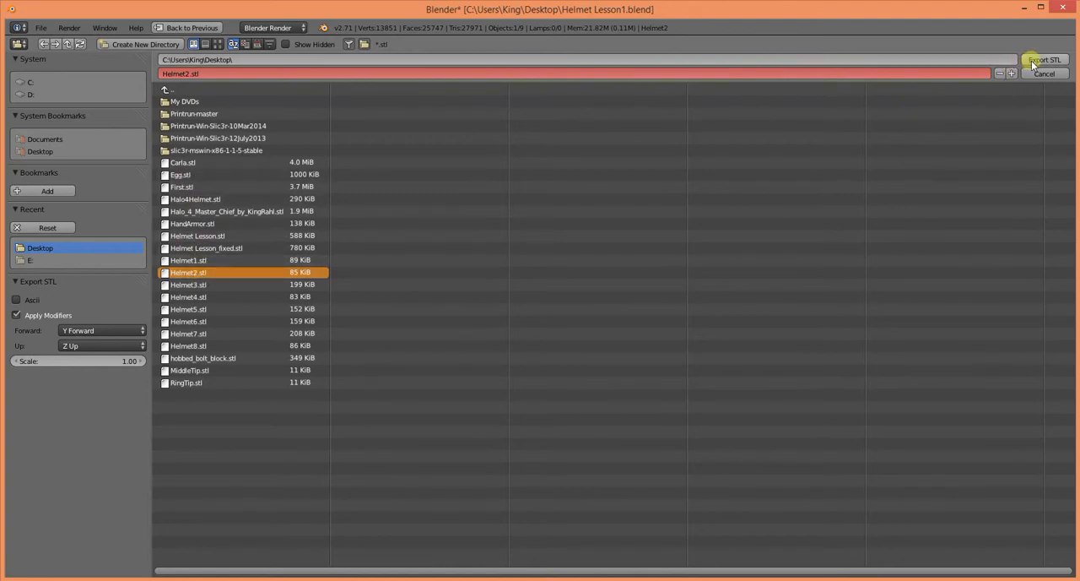
{"action": "left_click", "coordinate": [1043, 61]}
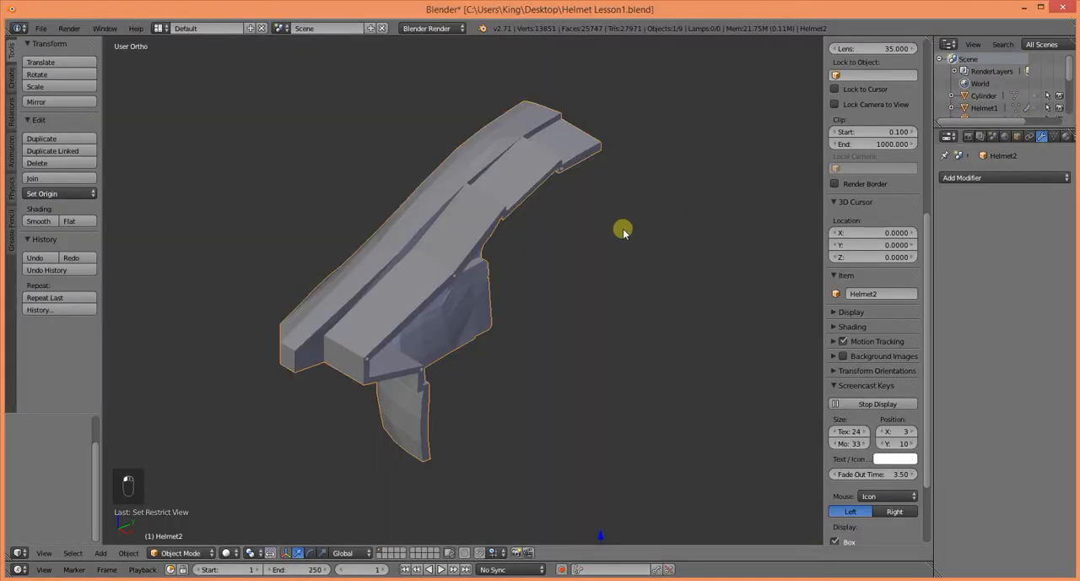
- Undo to restore the pieces, check the cuts in wireframe and apply Helmet1's boolean permanently
{"action": "key", "text": "ctrl+z"}
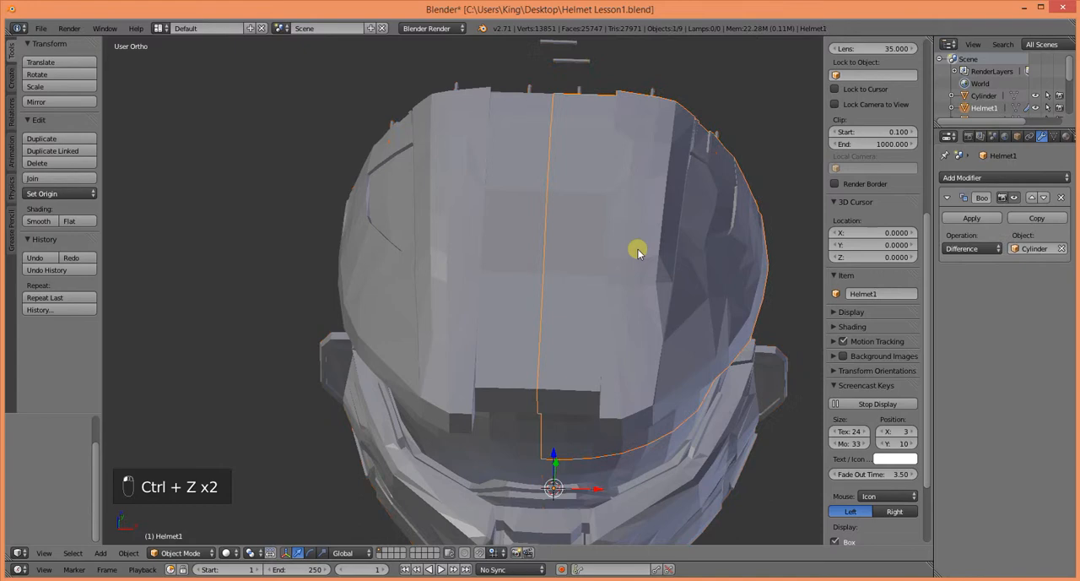
{"action": "left_click_drag", "start_coordinate": [638, 254], "coordinate": [527, 257]}
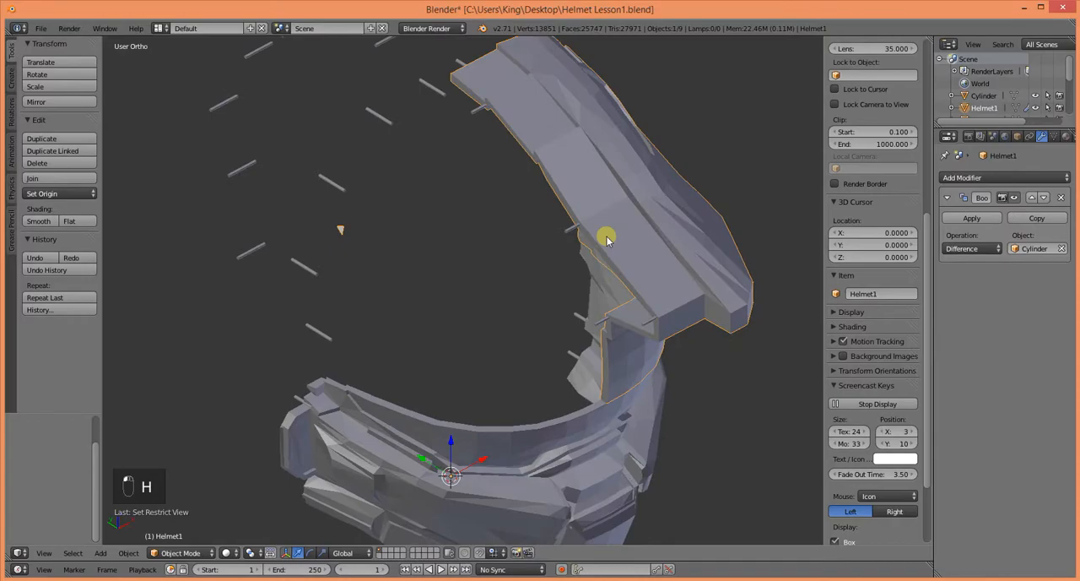
{"action": "key", "text": "z"}
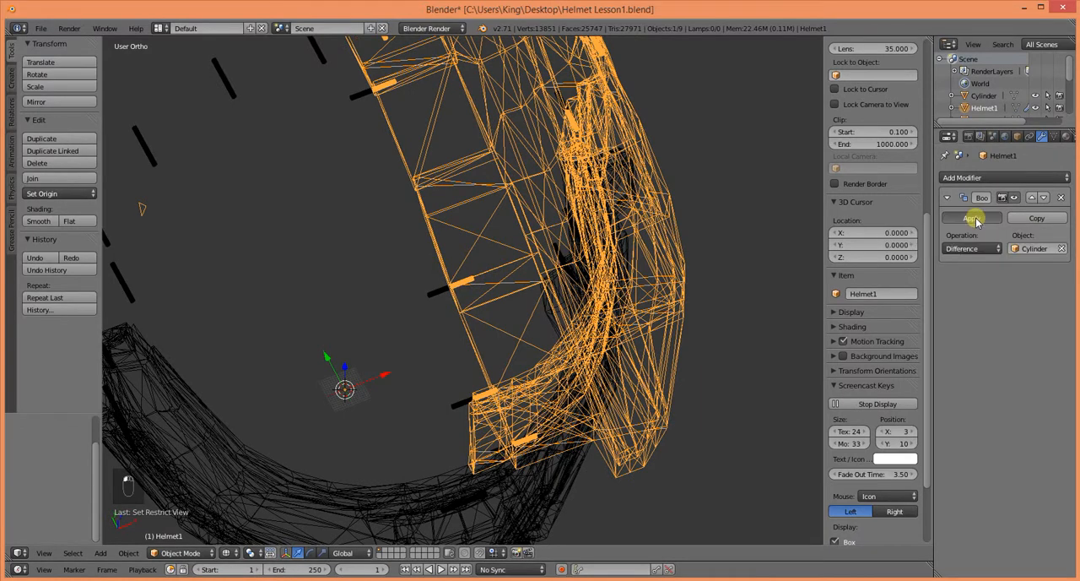
{"action": "left_click", "coordinate": [971, 218]}
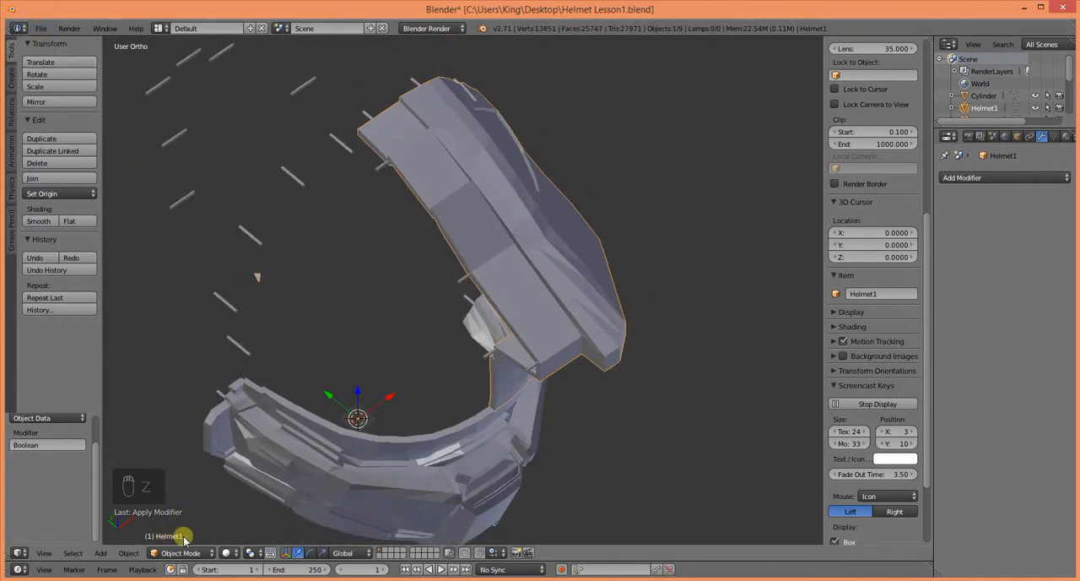
{"action": "left_click", "coordinate": [41, 27]}
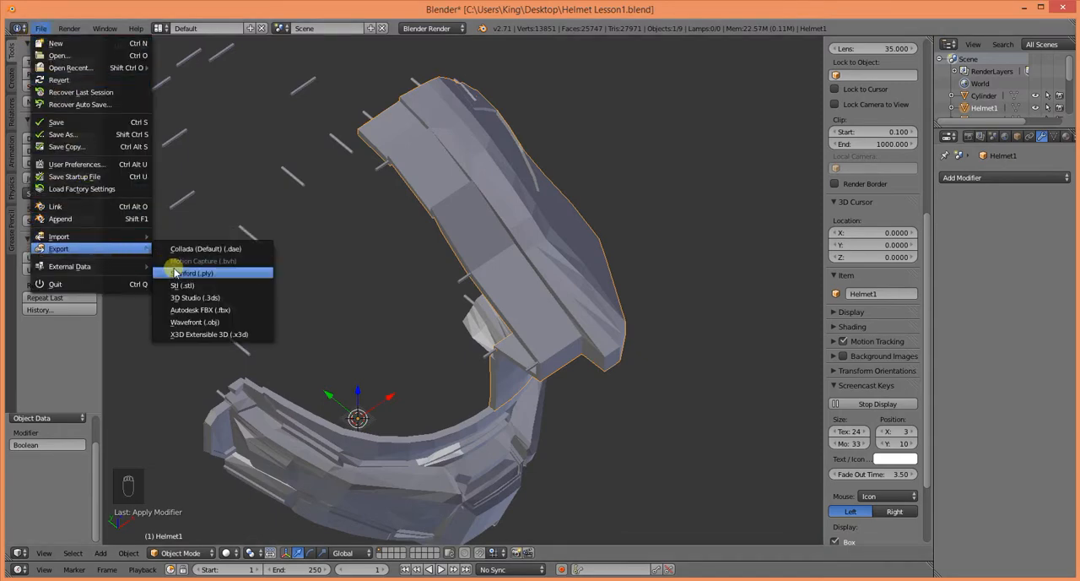
- Export the piece as Helmet1.stl, overwriting the existing file
{"action": "left_click", "coordinate": [182, 284]}
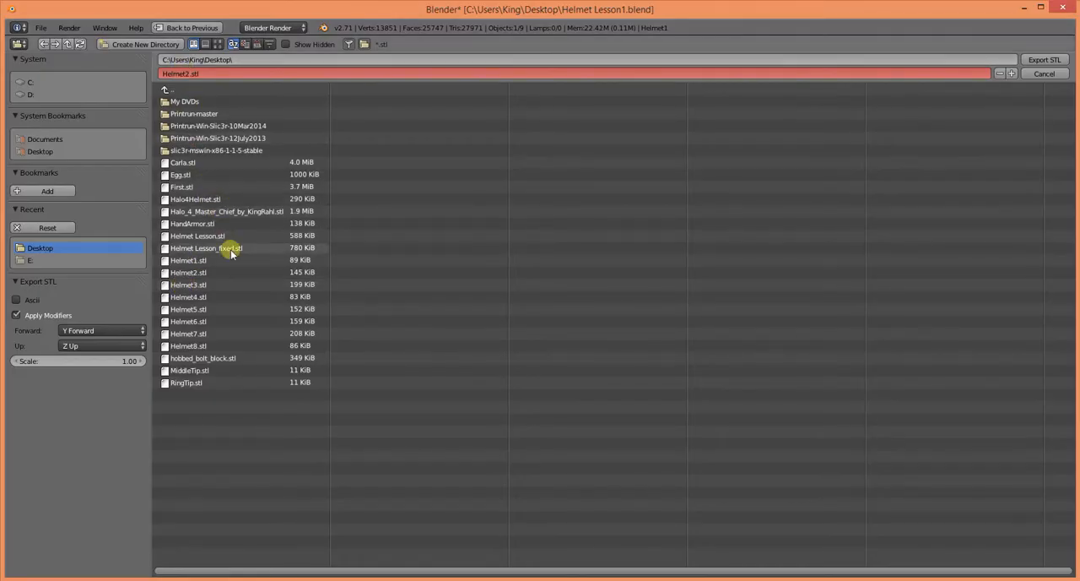
{"action": "left_click", "coordinate": [187, 260]}
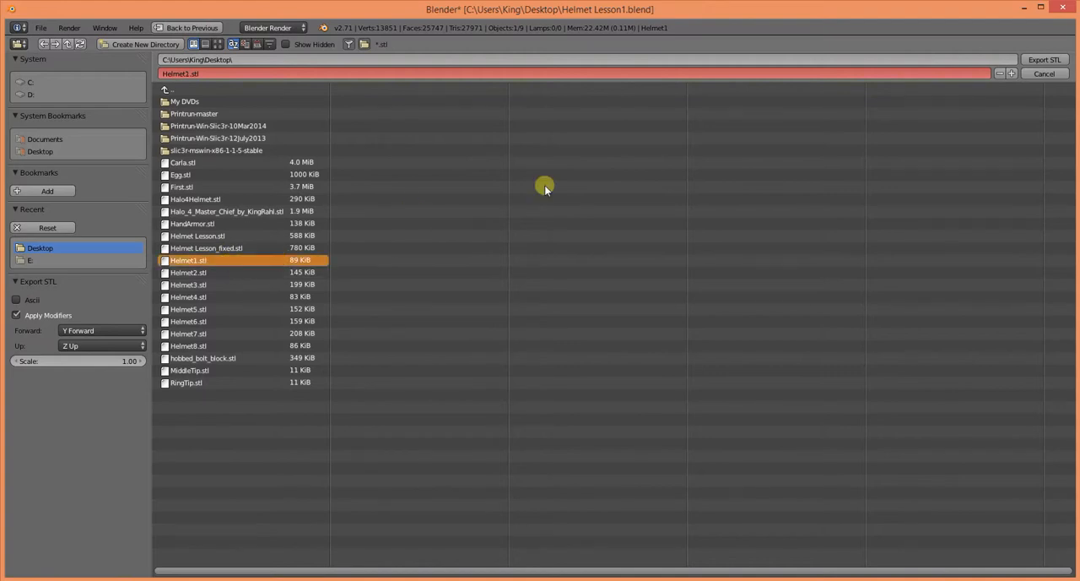
{"action": "left_click", "coordinate": [1044, 59]}
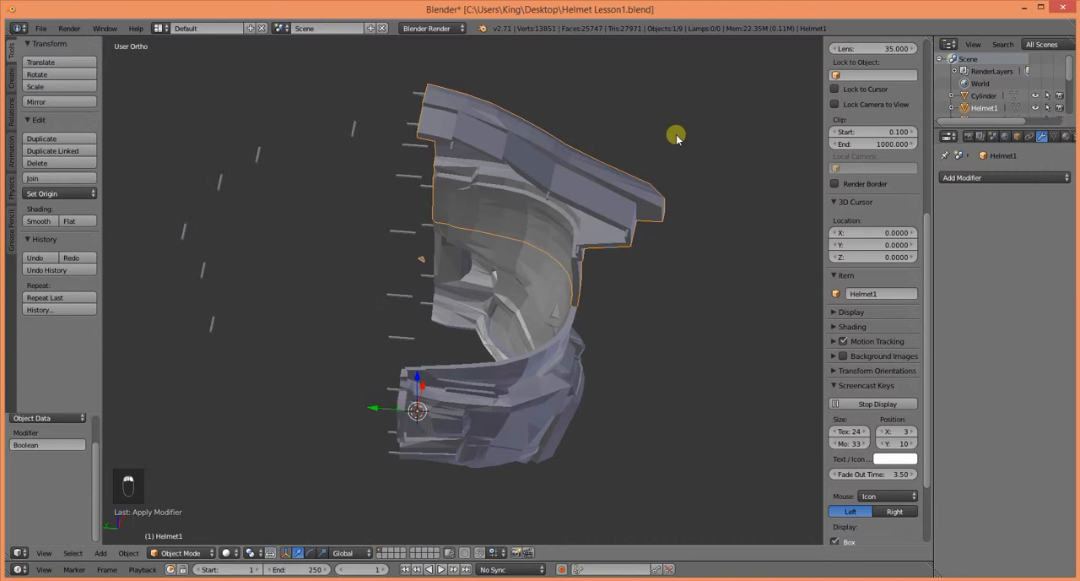
- Orbit the full helmet with its pin cylinders toward a side view
{"action": "left_click_drag", "start_coordinate": [675, 139], "coordinate": [293, 290]}
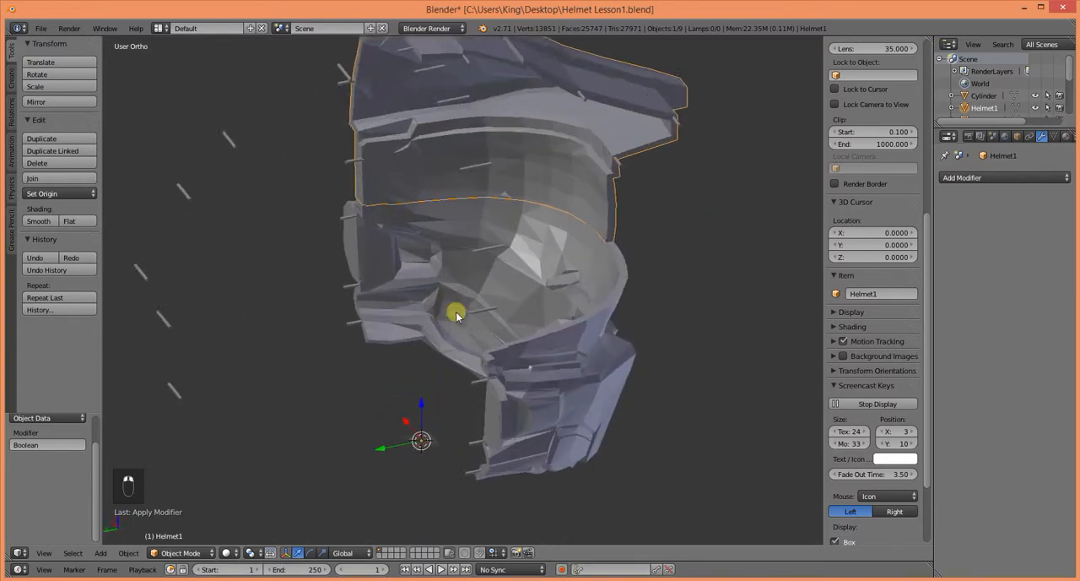
{"action": "left_click_drag", "start_coordinate": [456, 317], "coordinate": [436, 268]}
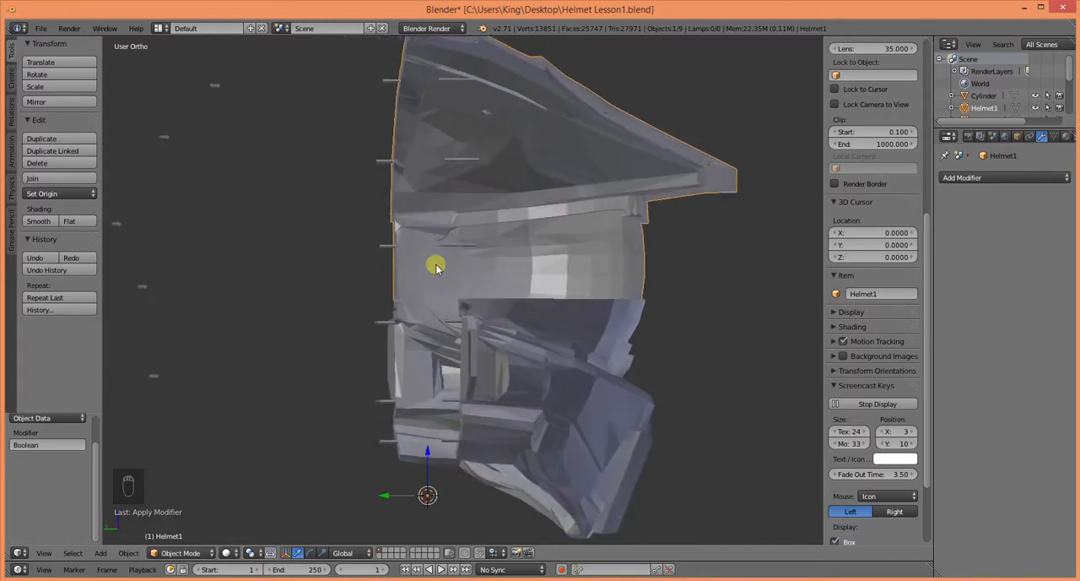
{"action": "left_click_drag", "start_coordinate": [436, 267], "coordinate": [481, 297]}
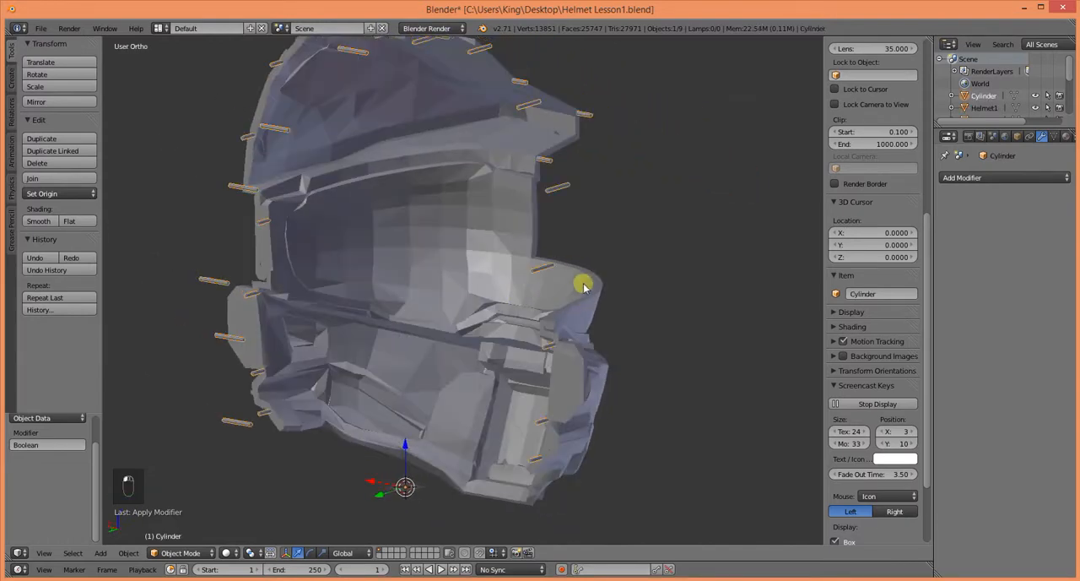
{"action": "left_click_drag", "start_coordinate": [584, 286], "coordinate": [459, 300]}
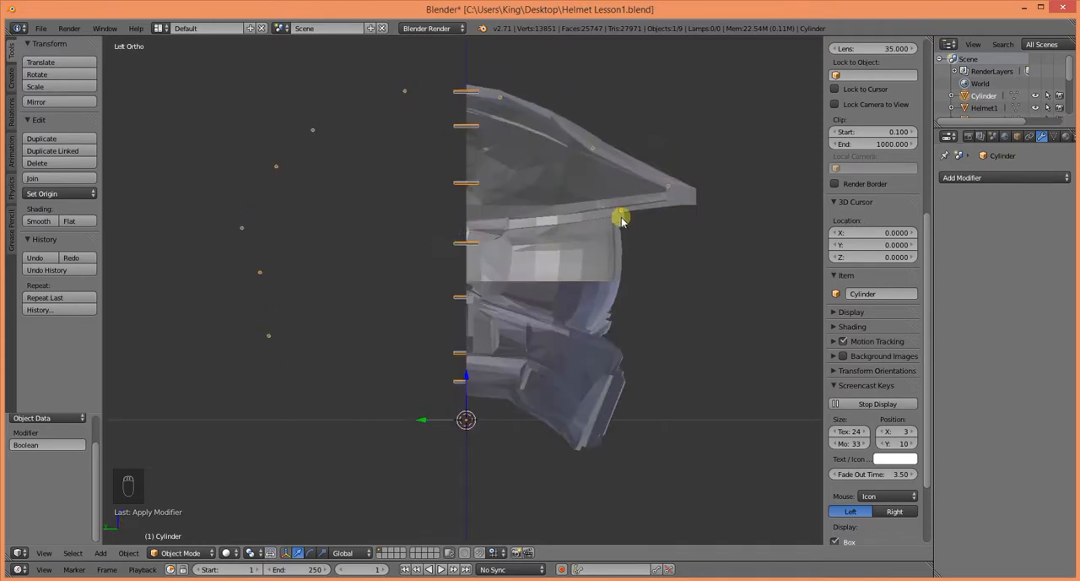
{"action": "mouse_move", "coordinate": [483, 284]}
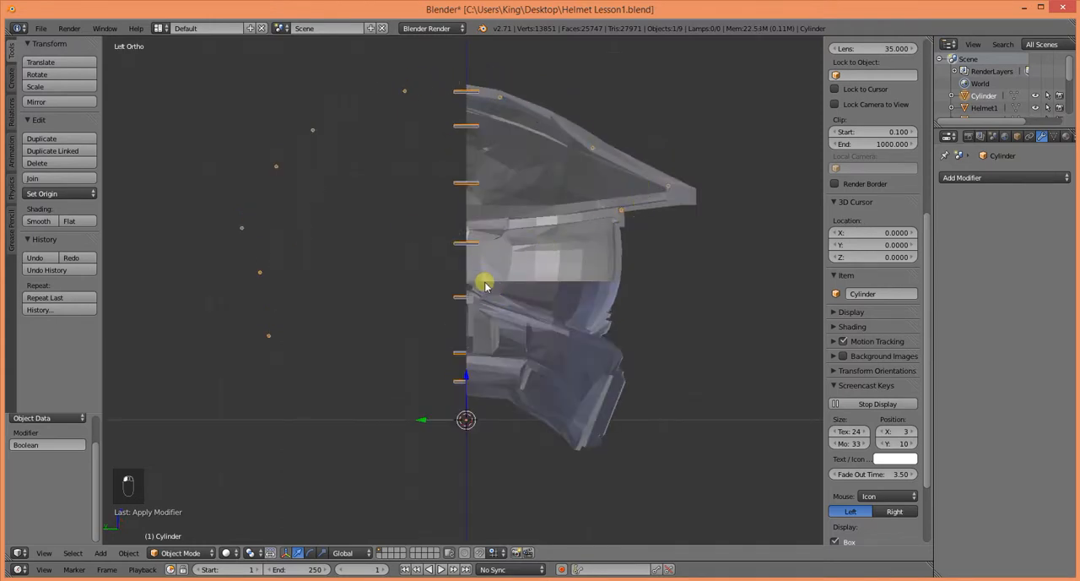